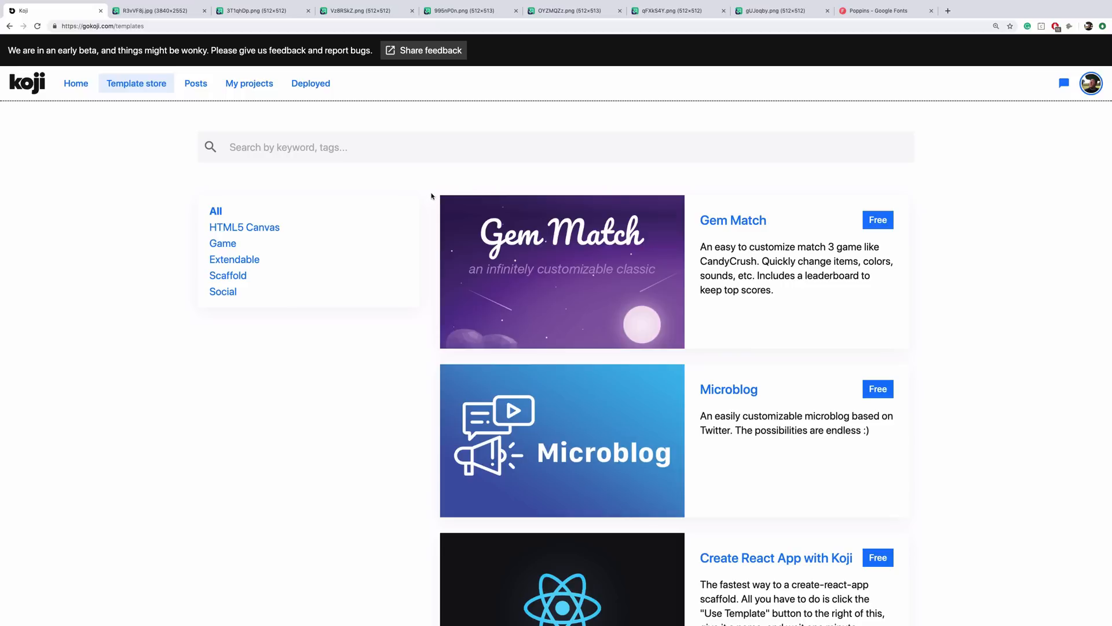
{"action": "mouse_move", "coordinate": [601, 181]}
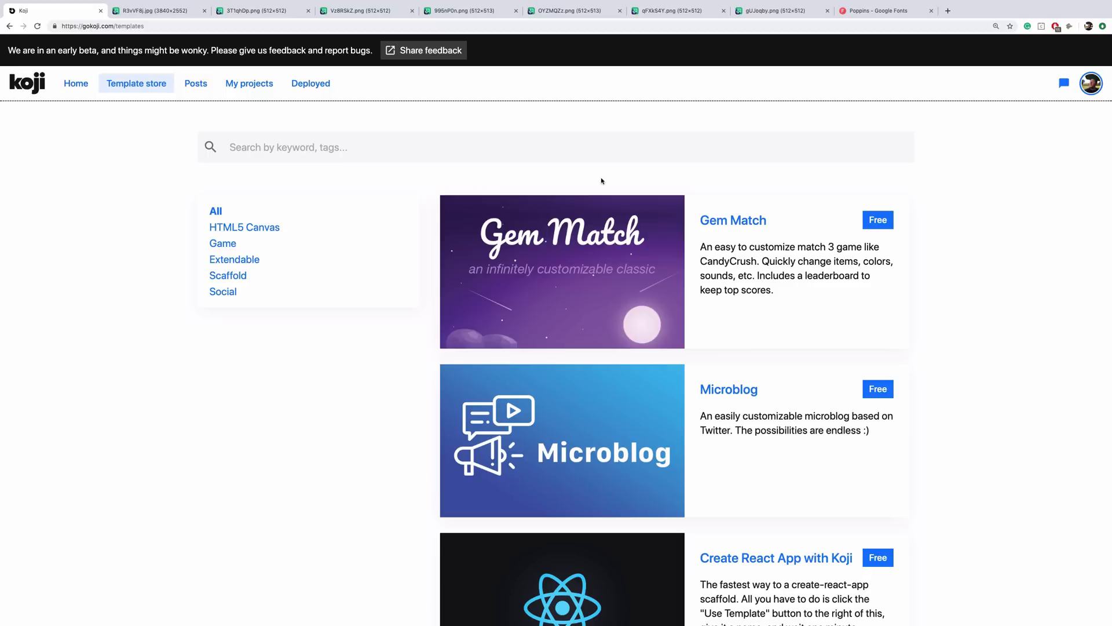
{"action": "mouse_move", "coordinate": [732, 220]}
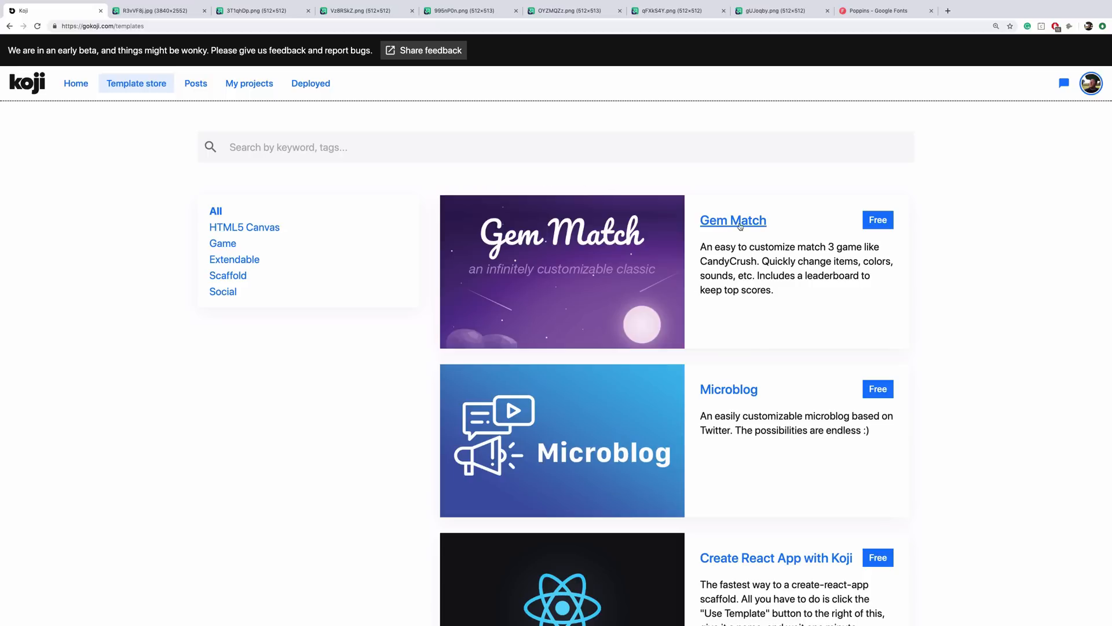
Create a new project named 'Space Match' from the Gem Match template
{"action": "left_click", "coordinate": [732, 220]}
{"action": "type", "text": "Space"}
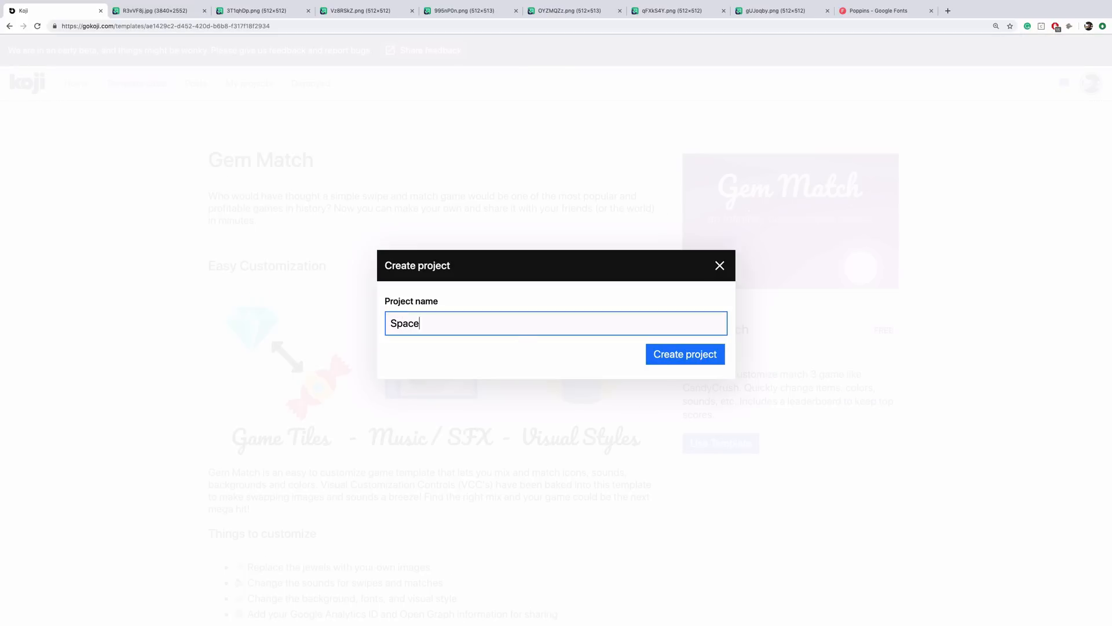
{"action": "left_click", "coordinate": [683, 354]}
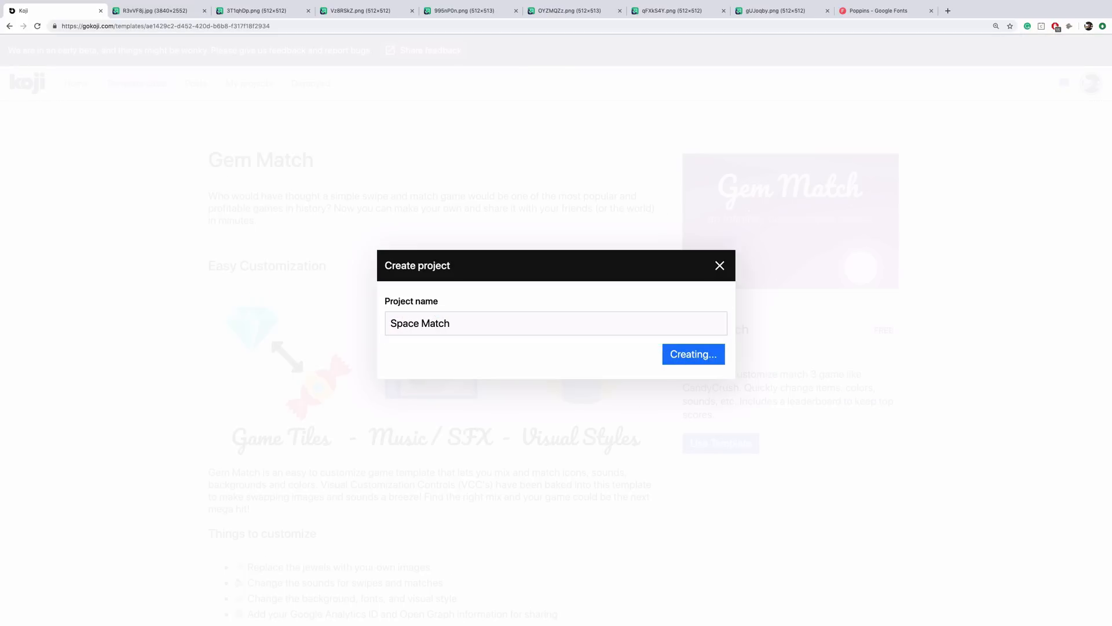
Let the Space Match project and preview load, then collapse the Terminal panel
{"action": "left_click", "coordinate": [692, 355]}
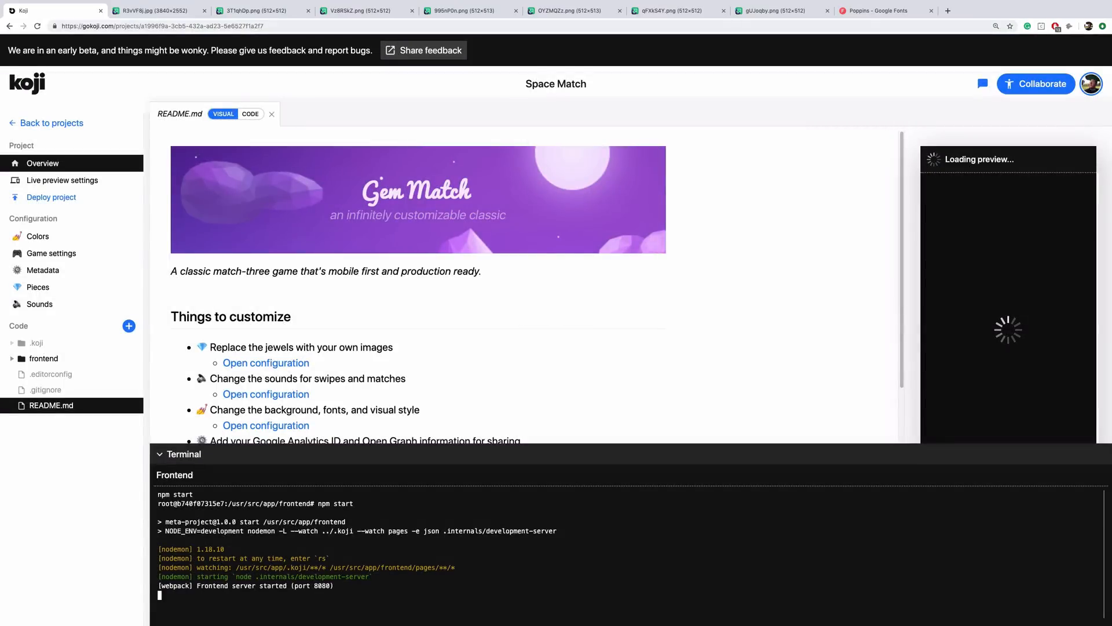
{"action": "mouse_move", "coordinate": [915, 315]}
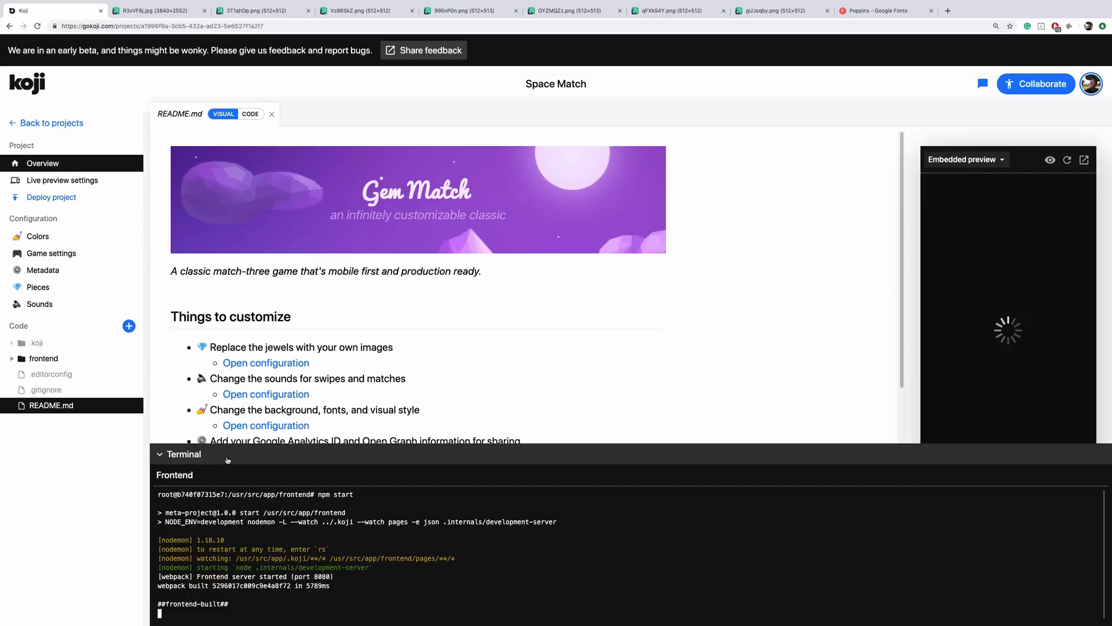
{"action": "left_click", "coordinate": [182, 453]}
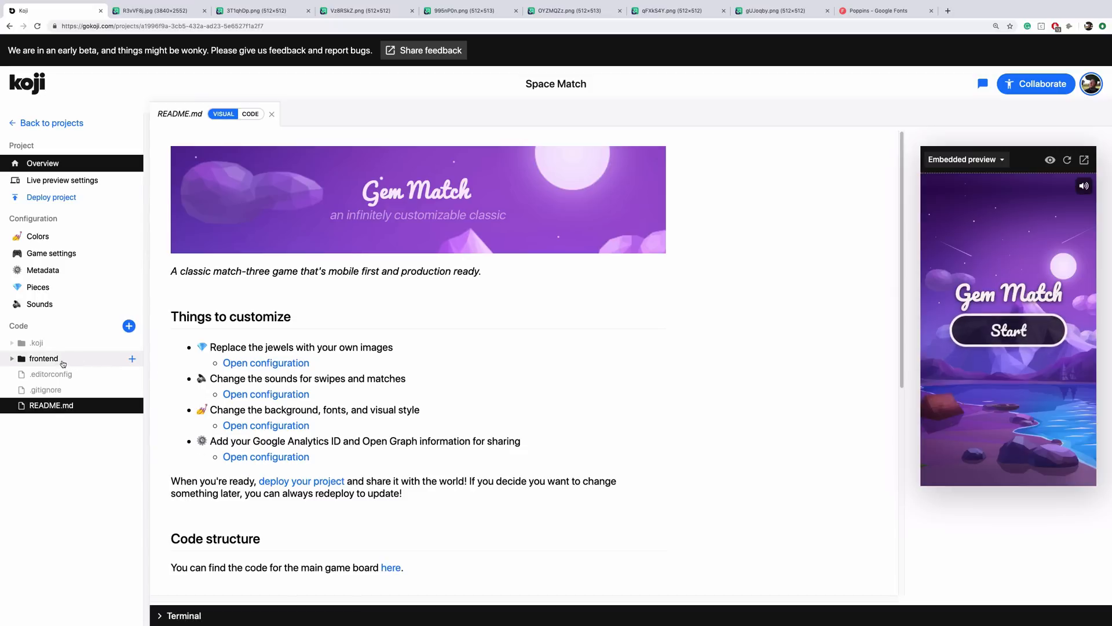
{"action": "mouse_move", "coordinate": [37, 236]}
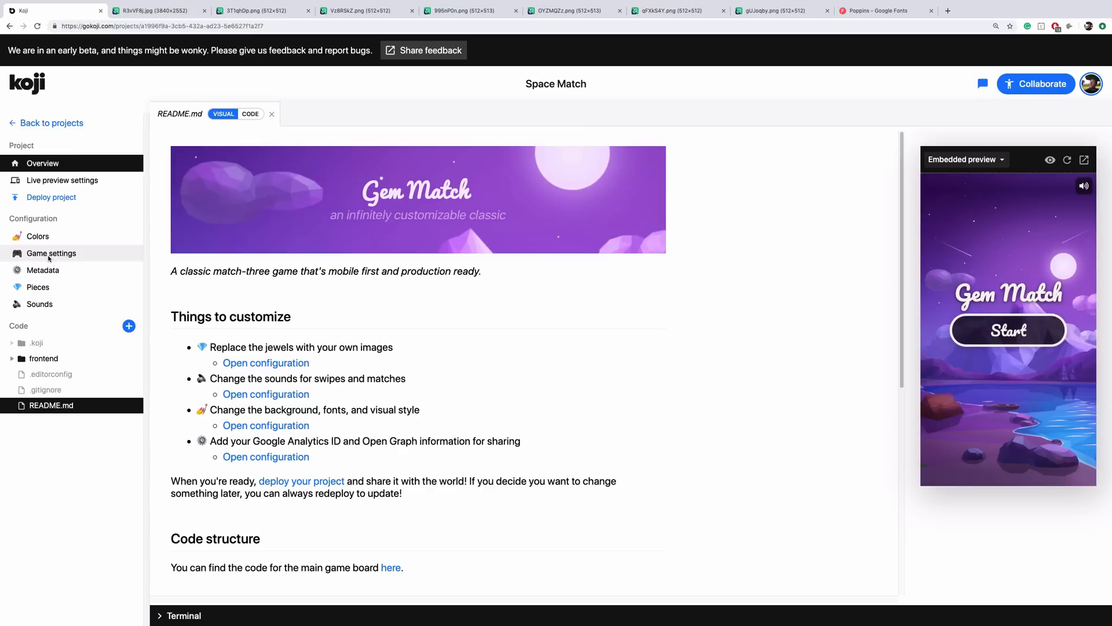
Set the App name in Game settings to 'Space Match'
{"action": "left_click", "coordinate": [50, 253]}
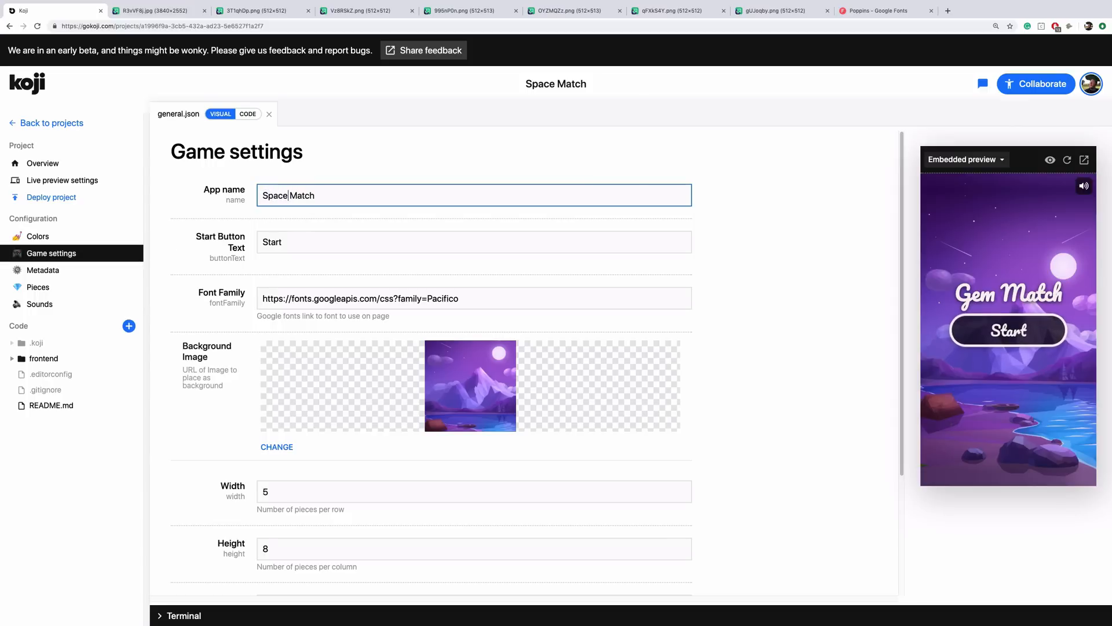
{"action": "type", "text": "Space Match"}
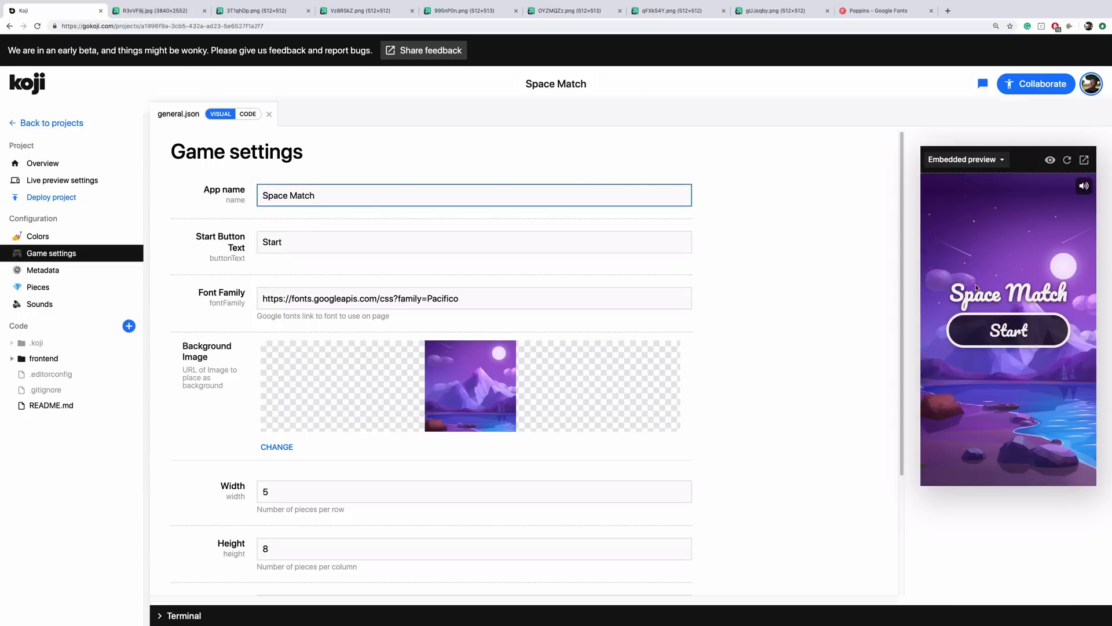
{"action": "left_click", "coordinate": [292, 194]}
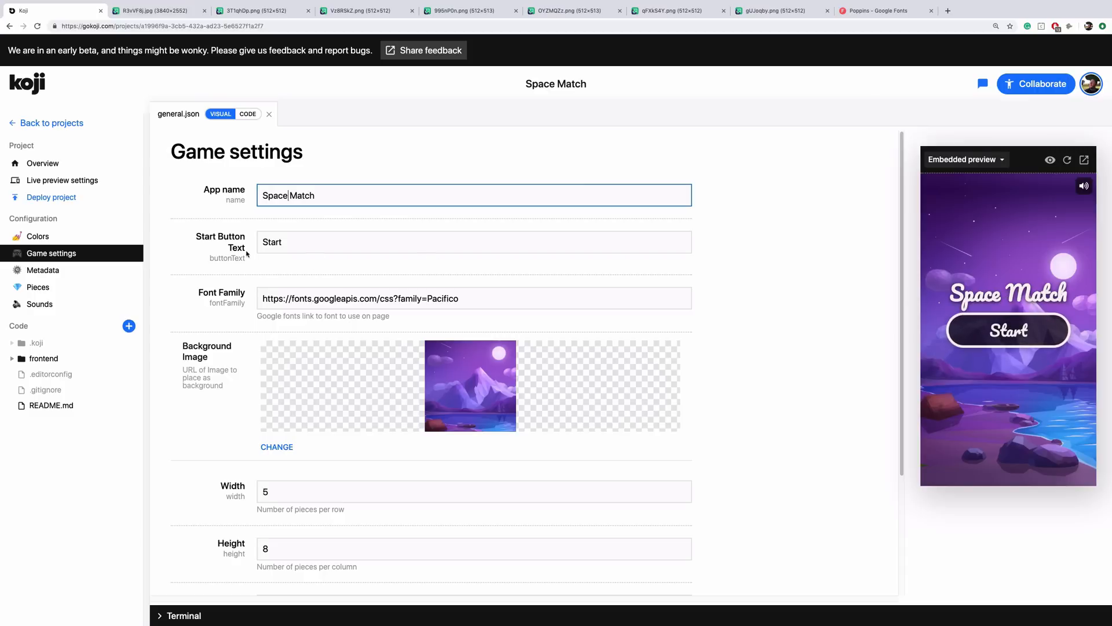
{"action": "mouse_move", "coordinate": [460, 314]}
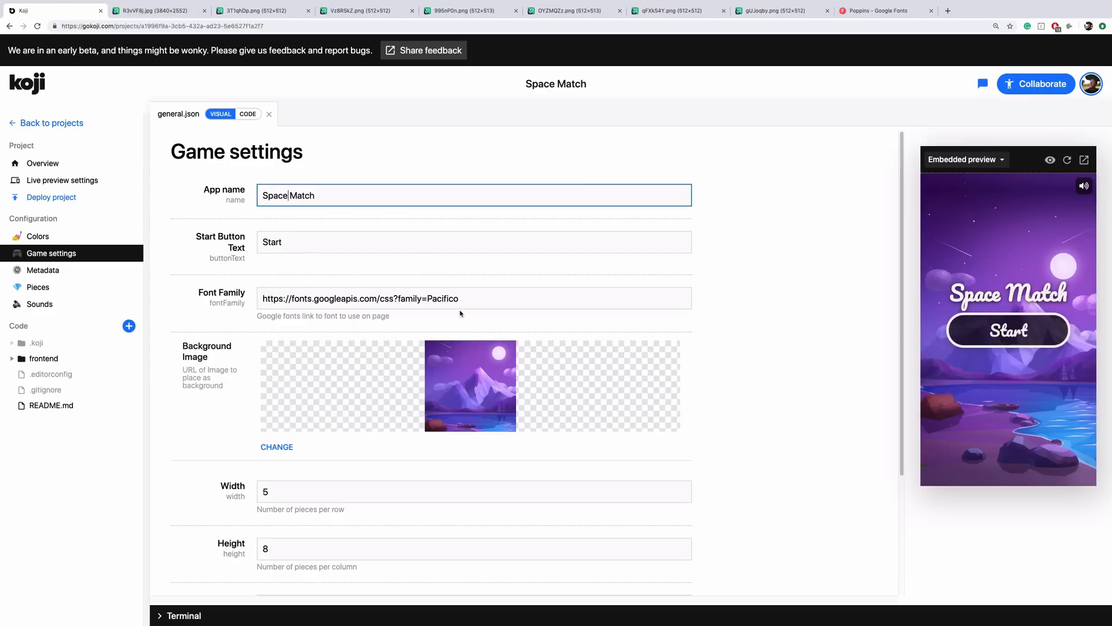
Point the Font Family URL to Poppins from Google Fonts instead of Pacifico
{"action": "left_click", "coordinate": [885, 10]}
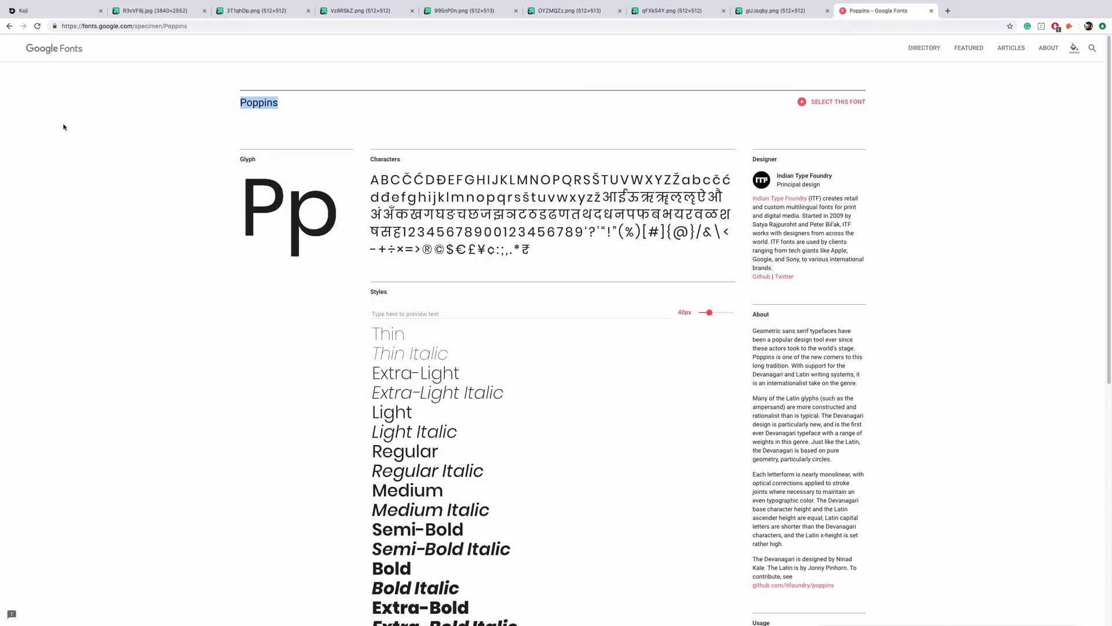
{"action": "mouse_move", "coordinate": [163, 97]}
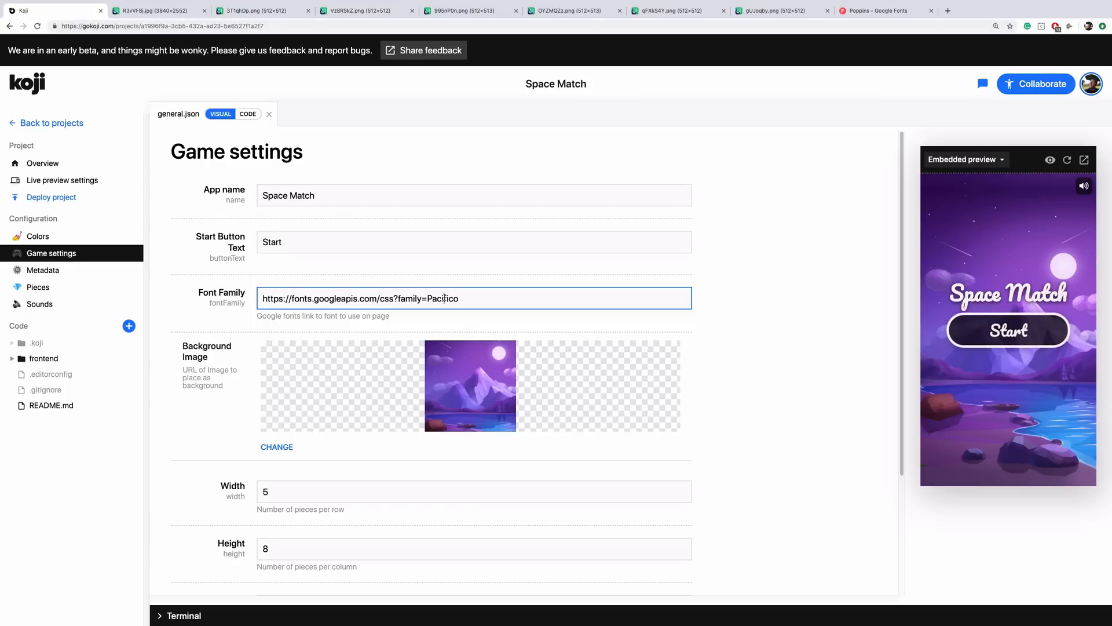
{"action": "type", "text": "Poppins"}
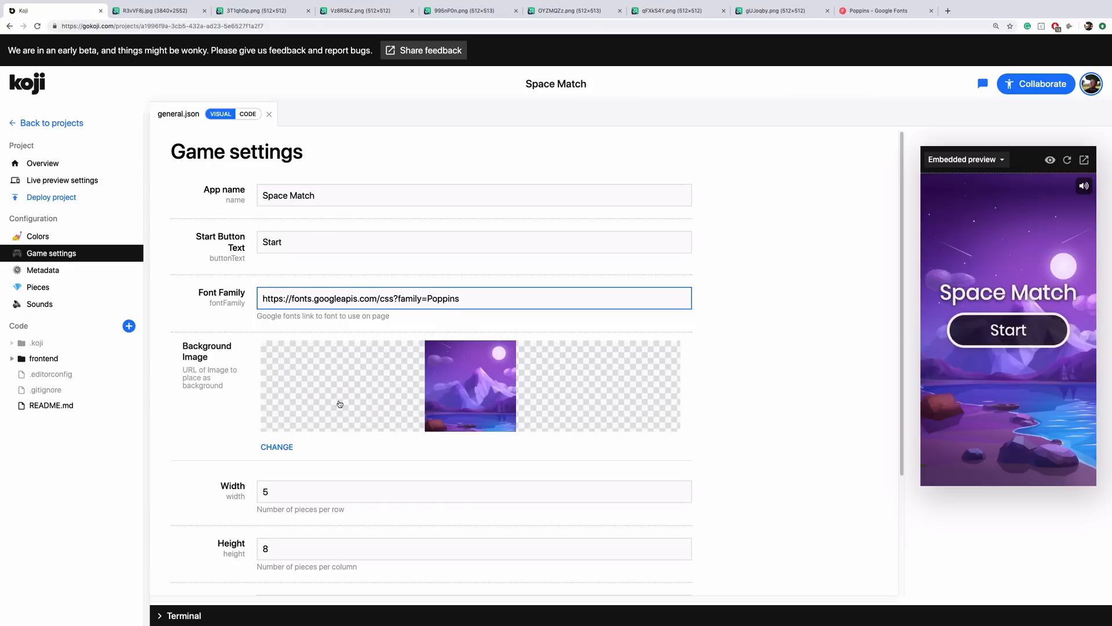
Replace the Background Image with the imgur space-planet scene, imported from URL and rehosted
{"action": "left_click", "coordinate": [277, 446]}
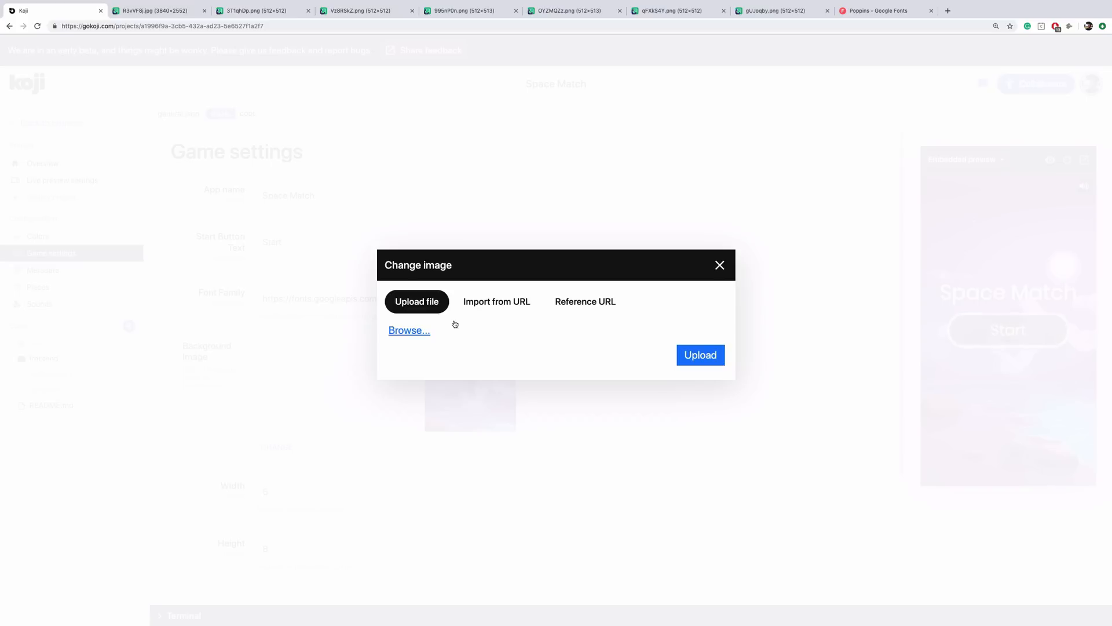
{"action": "left_click", "coordinate": [497, 301]}
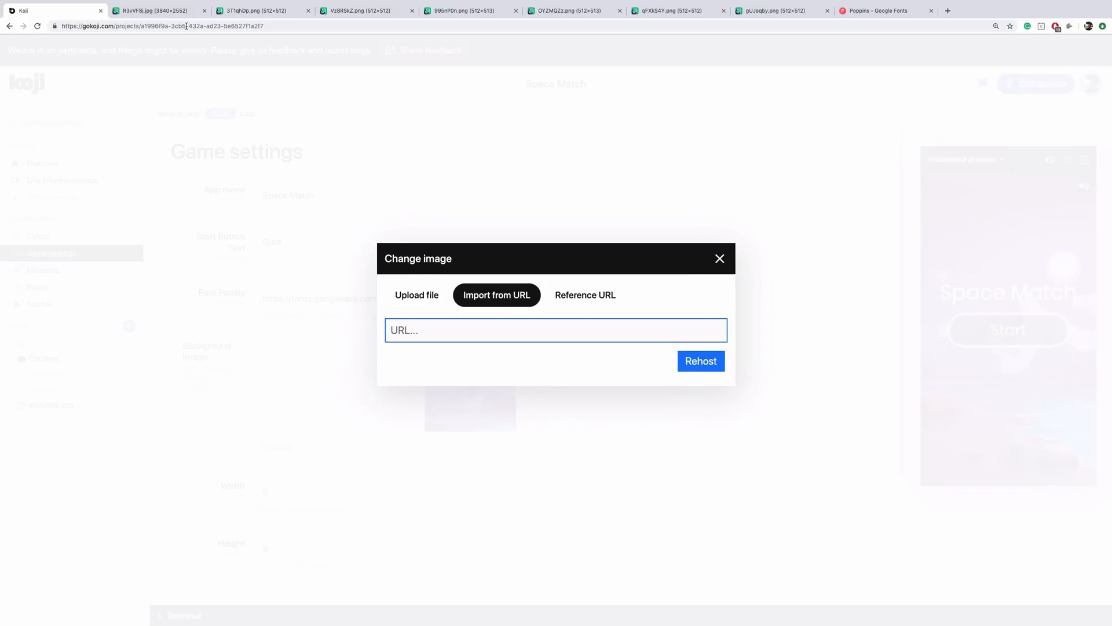
{"action": "left_click", "coordinate": [156, 10]}
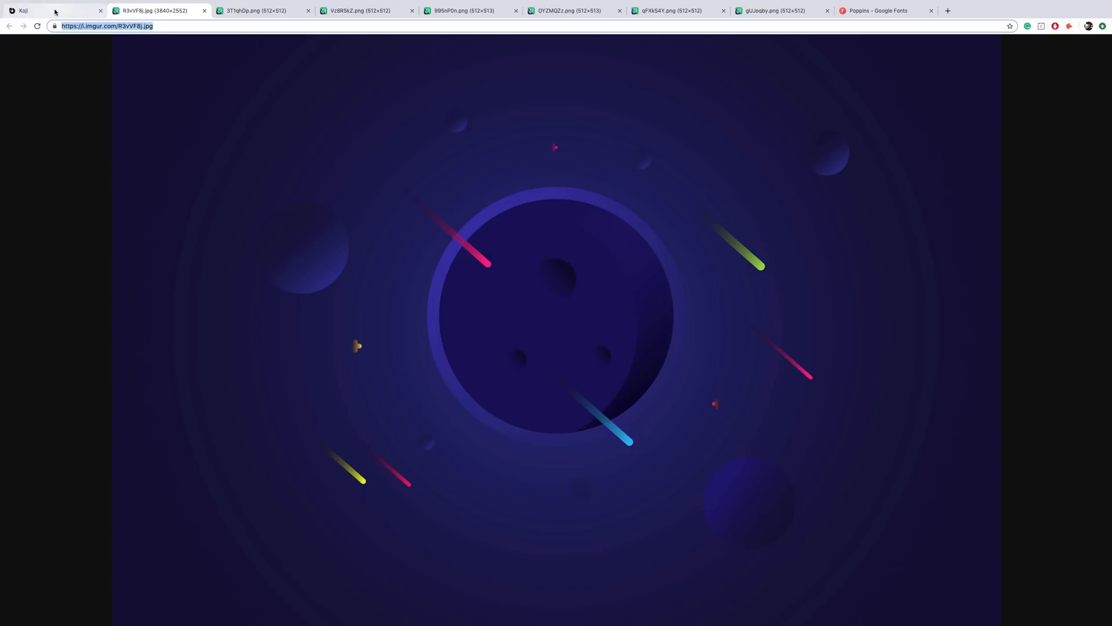
{"action": "left_click", "coordinate": [46, 11]}
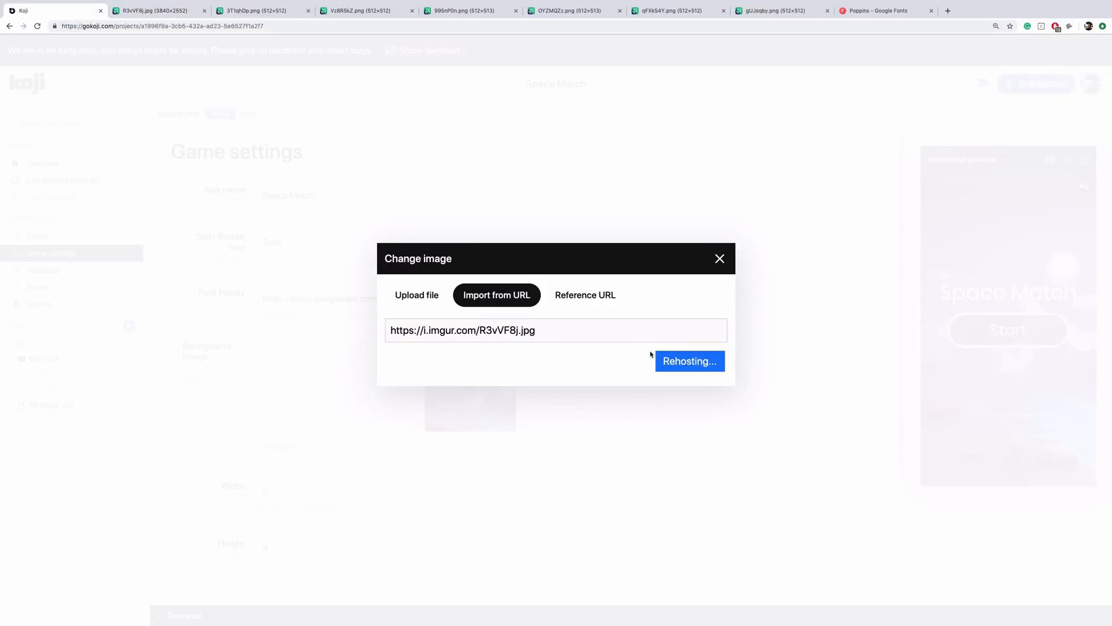
{"action": "left_click", "coordinate": [688, 361]}
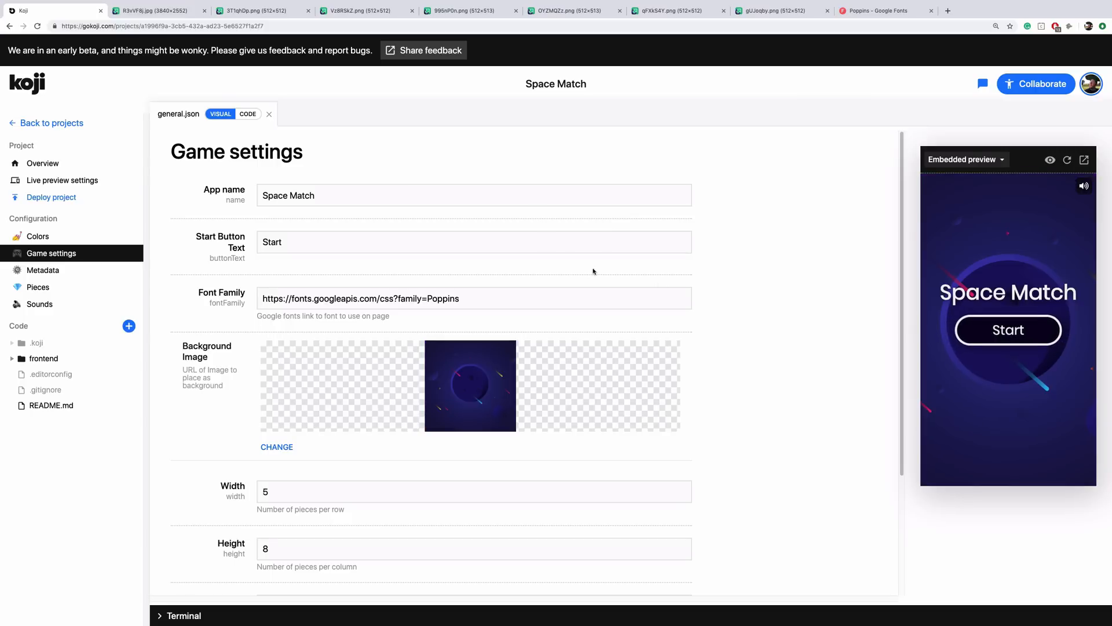
Set Width 8, Height 10, Moves 25, Base Score 100, Animation Length 300 and play-test in the preview
{"action": "left_click", "coordinate": [1007, 329]}
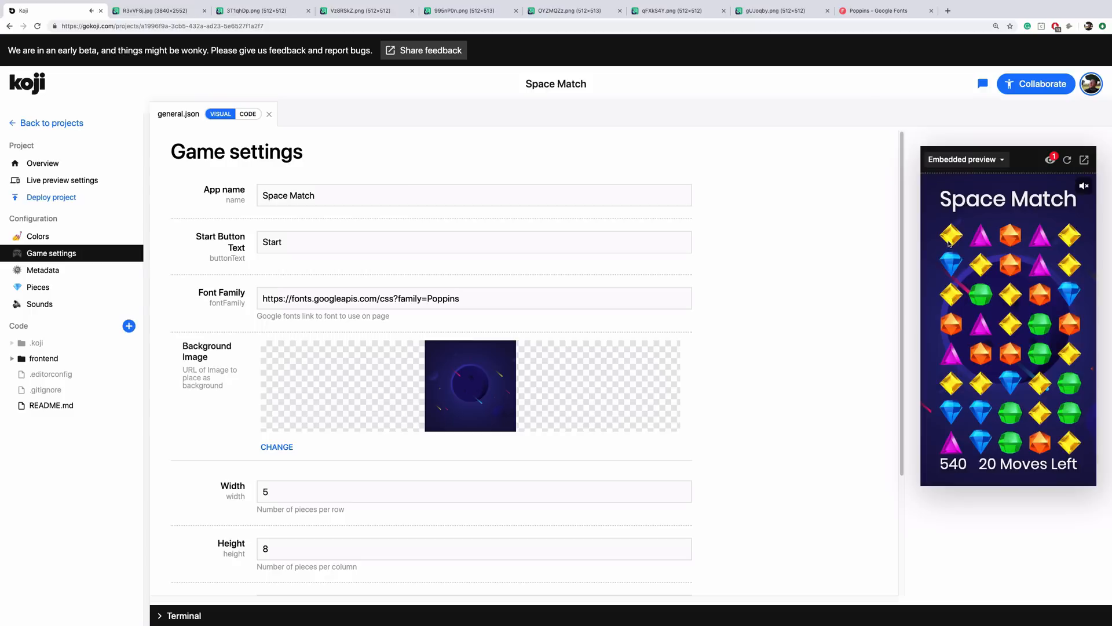
{"action": "scroll", "scroll_direction": "down", "scroll_amount": 3}
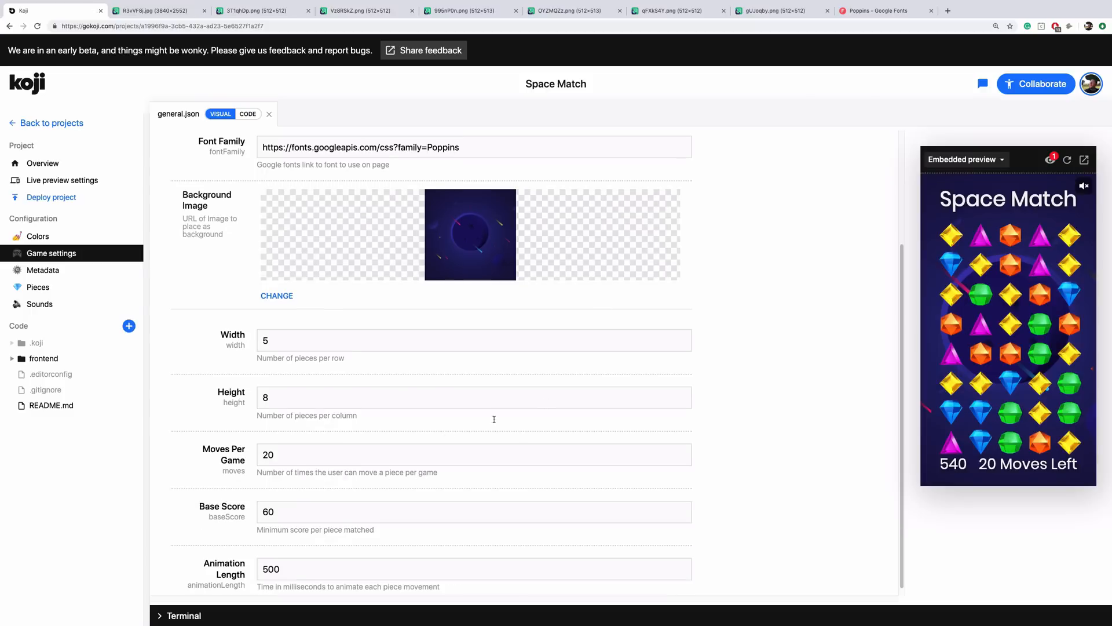
{"action": "mouse_move", "coordinate": [280, 353]}
{"action": "type", "text": "300"}
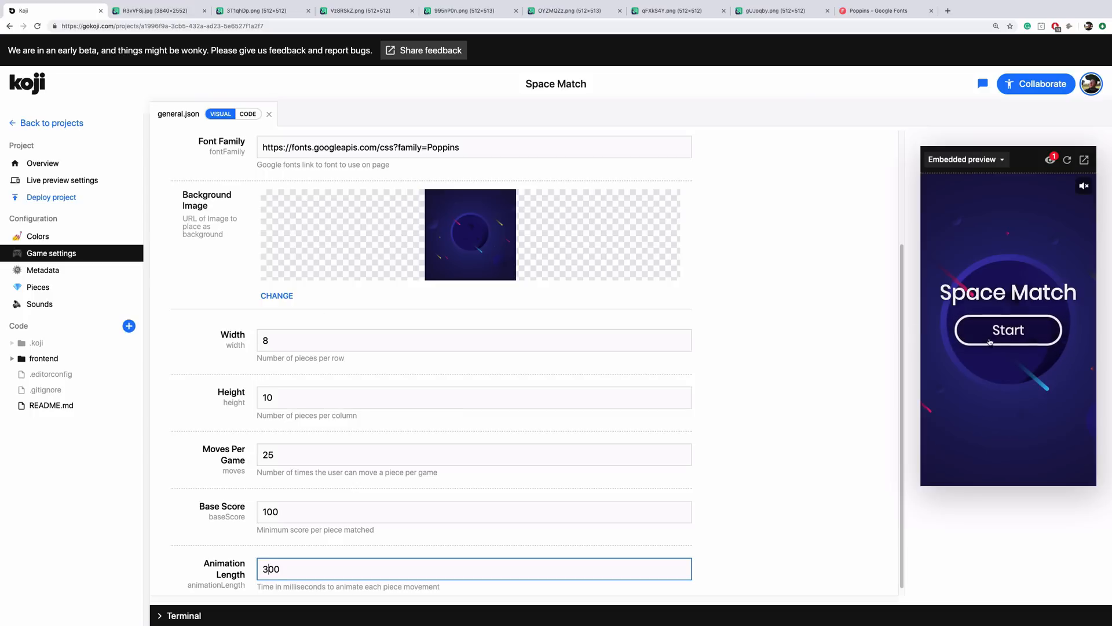
{"action": "left_click", "coordinate": [1008, 329]}
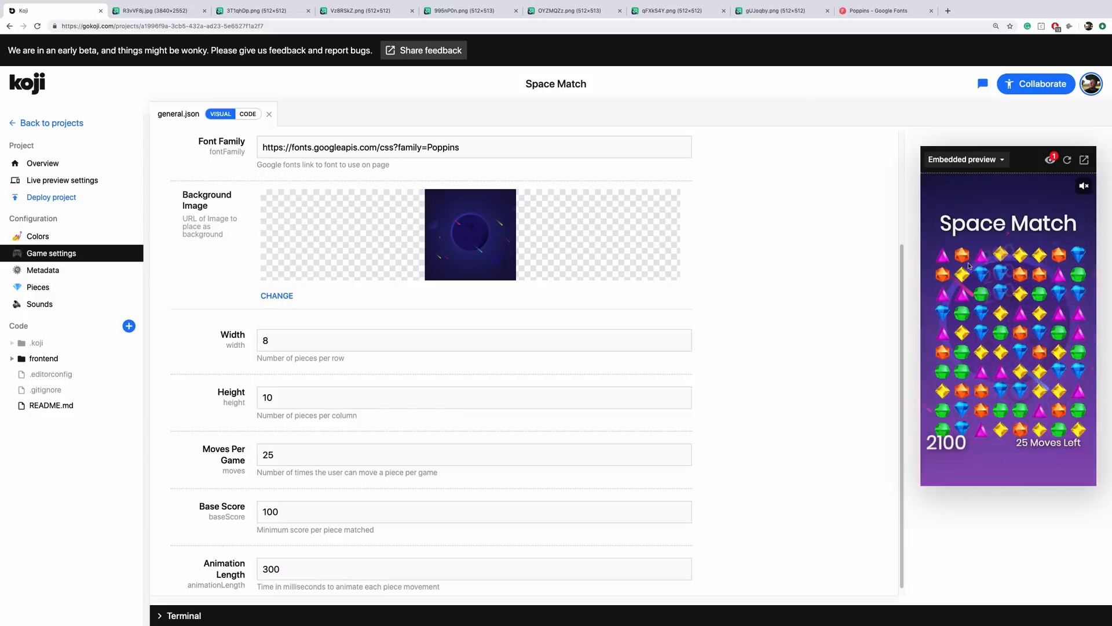
{"action": "left_click", "coordinate": [1067, 158]}
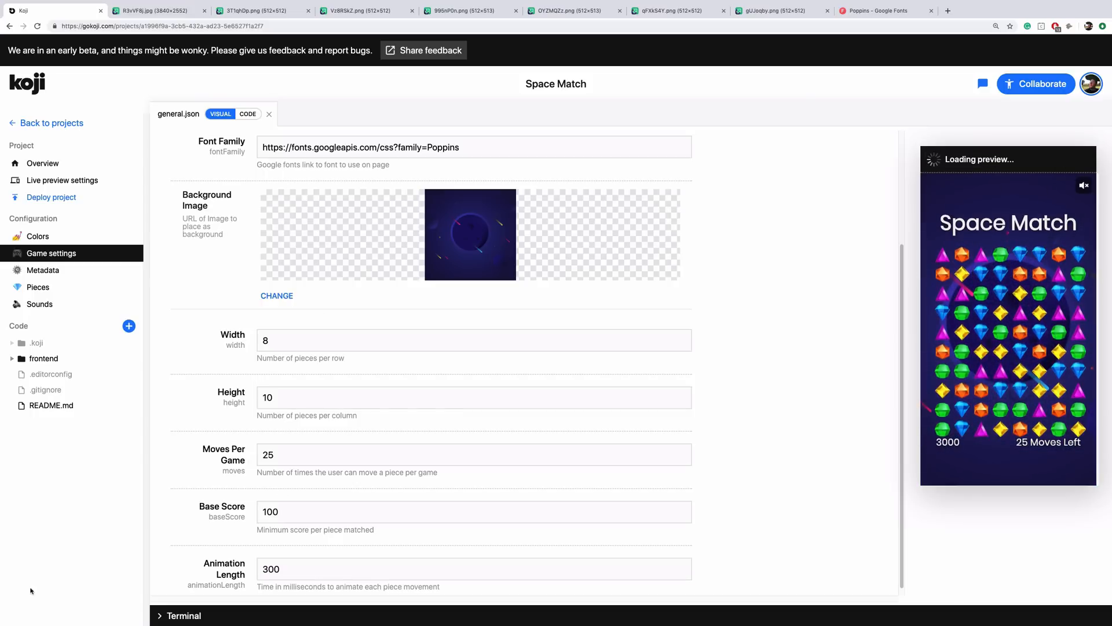
Replace Piece 1 with the rocket image and Piece 2 with the atom image from imgur
{"action": "left_click", "coordinate": [37, 287]}
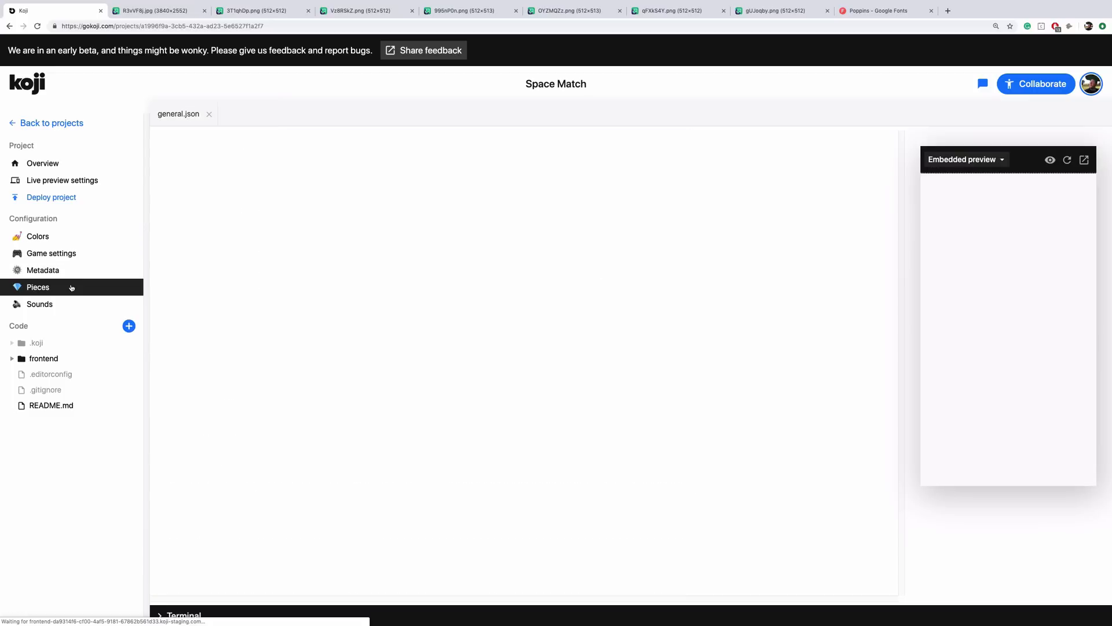
{"action": "left_click", "coordinate": [37, 286]}
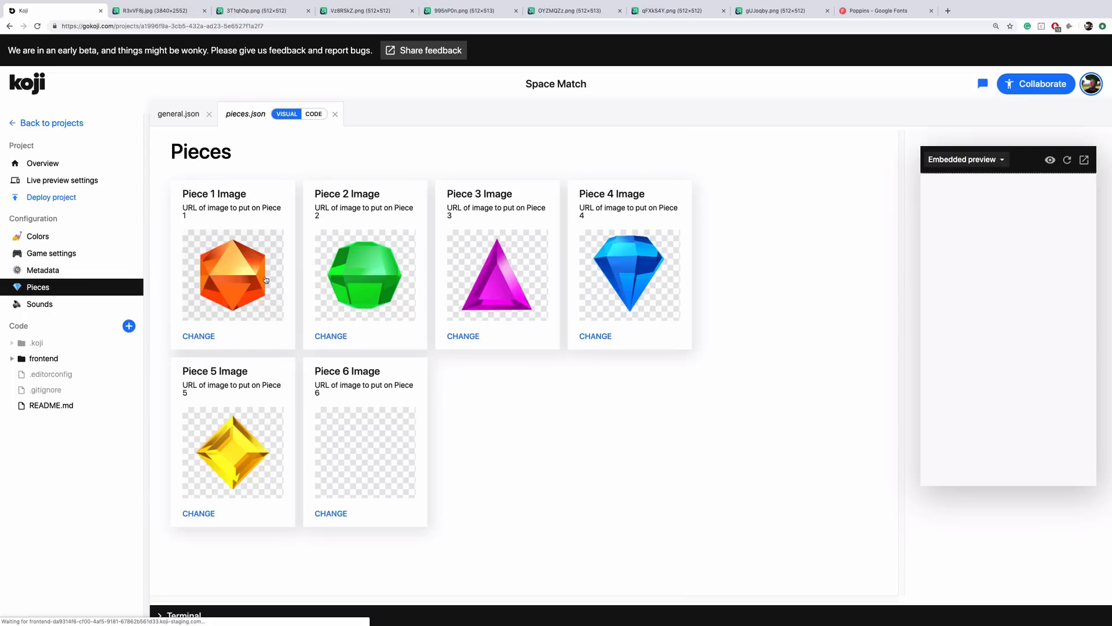
{"action": "mouse_move", "coordinate": [247, 284]}
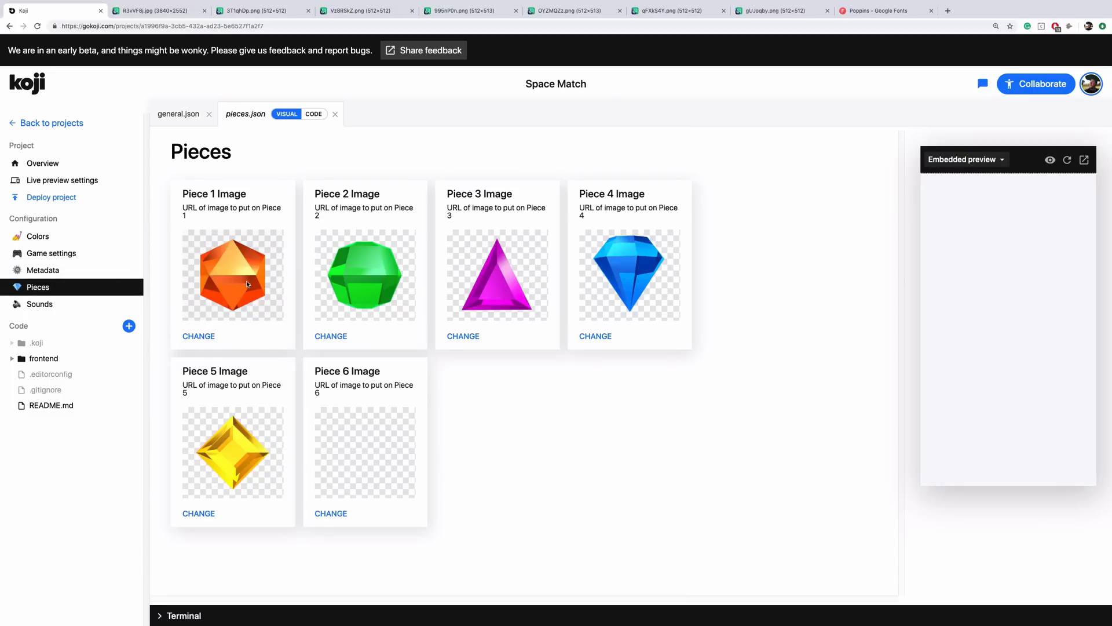
{"action": "left_click", "coordinate": [258, 10]}
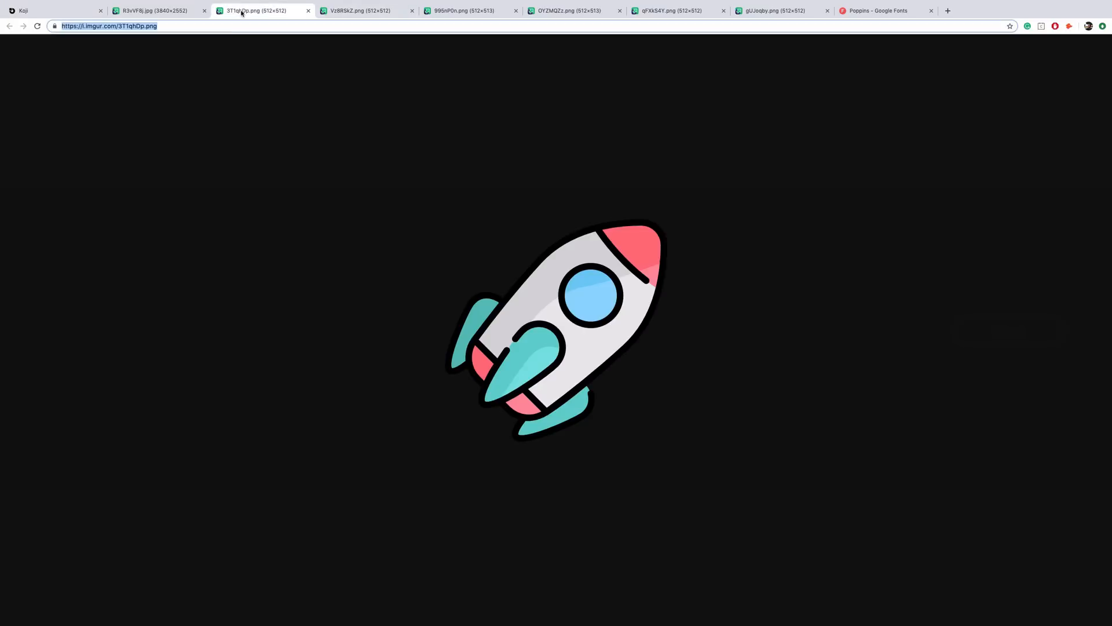
{"action": "left_click", "coordinate": [53, 11]}
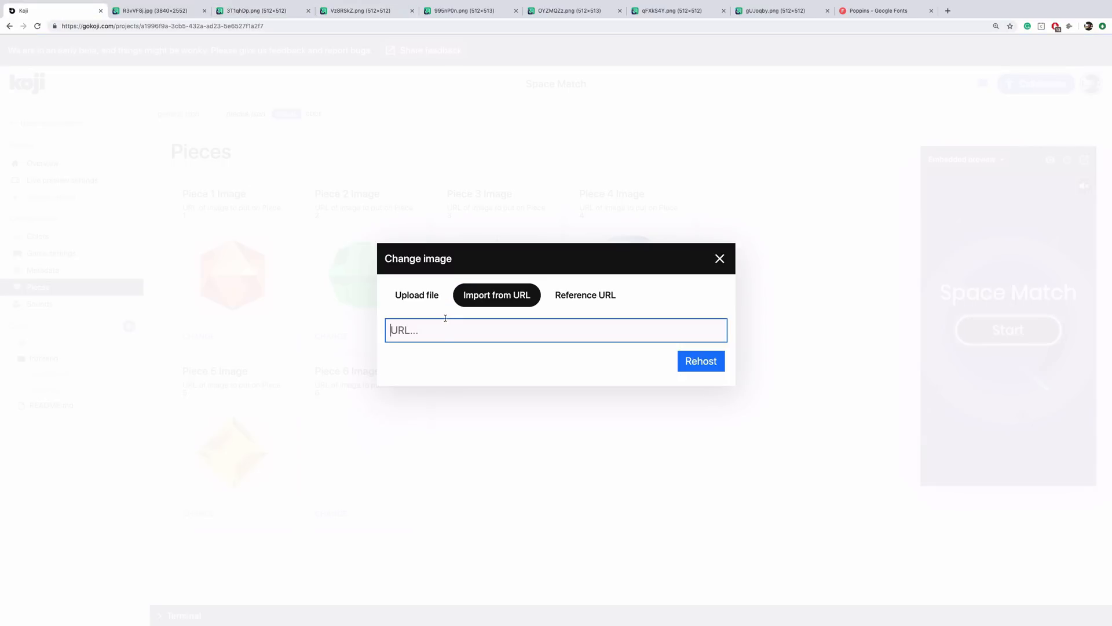
{"action": "left_click", "coordinate": [719, 257]}
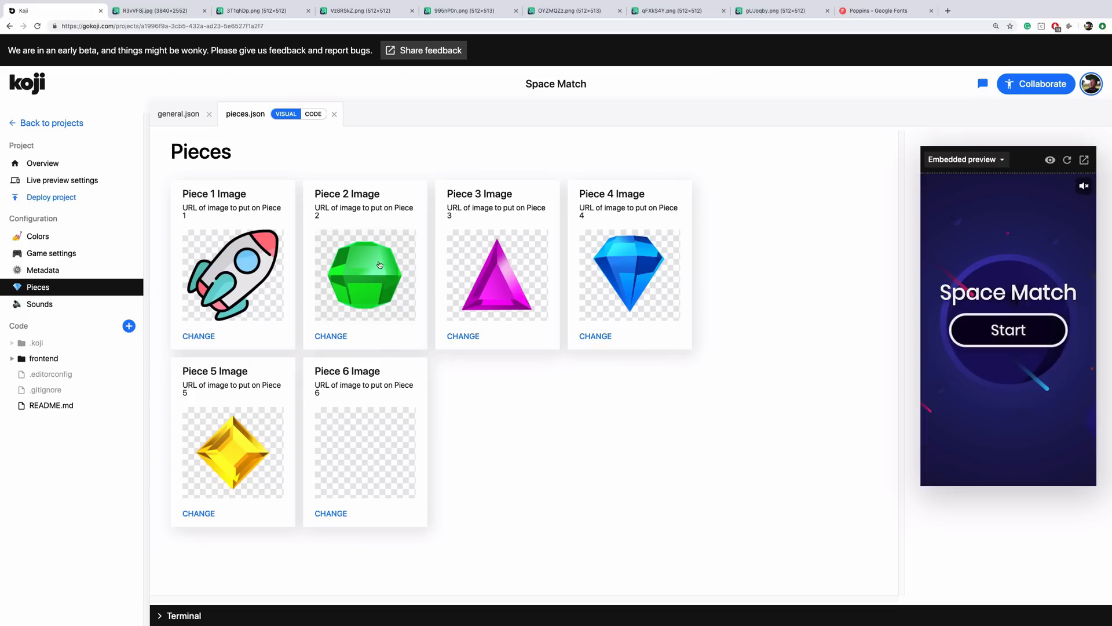
{"action": "left_click", "coordinate": [330, 336]}
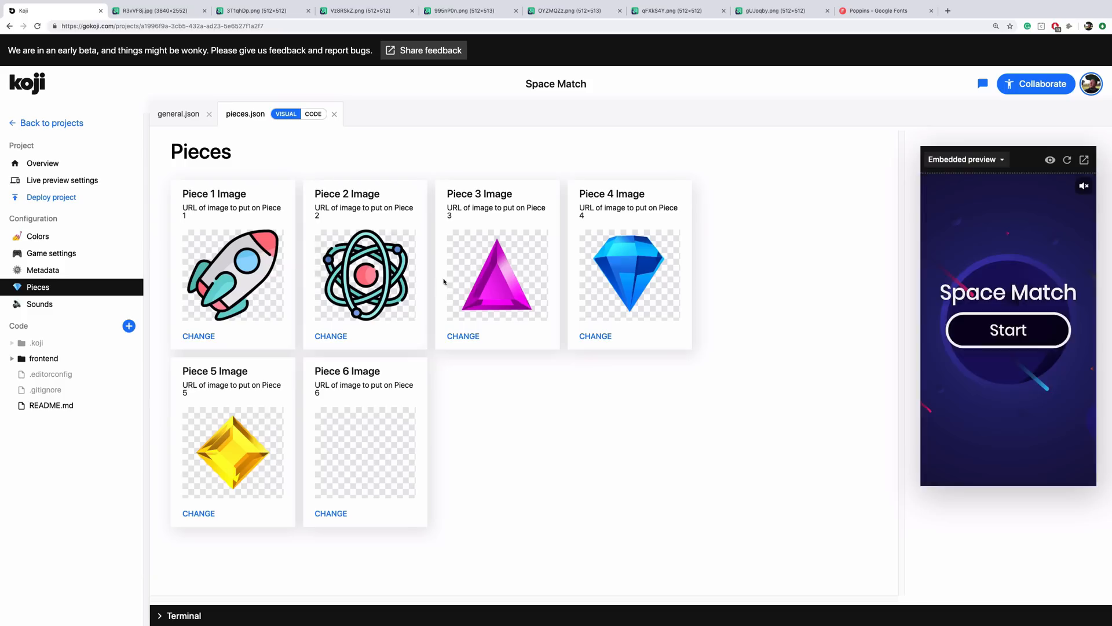
{"action": "left_click", "coordinate": [462, 336]}
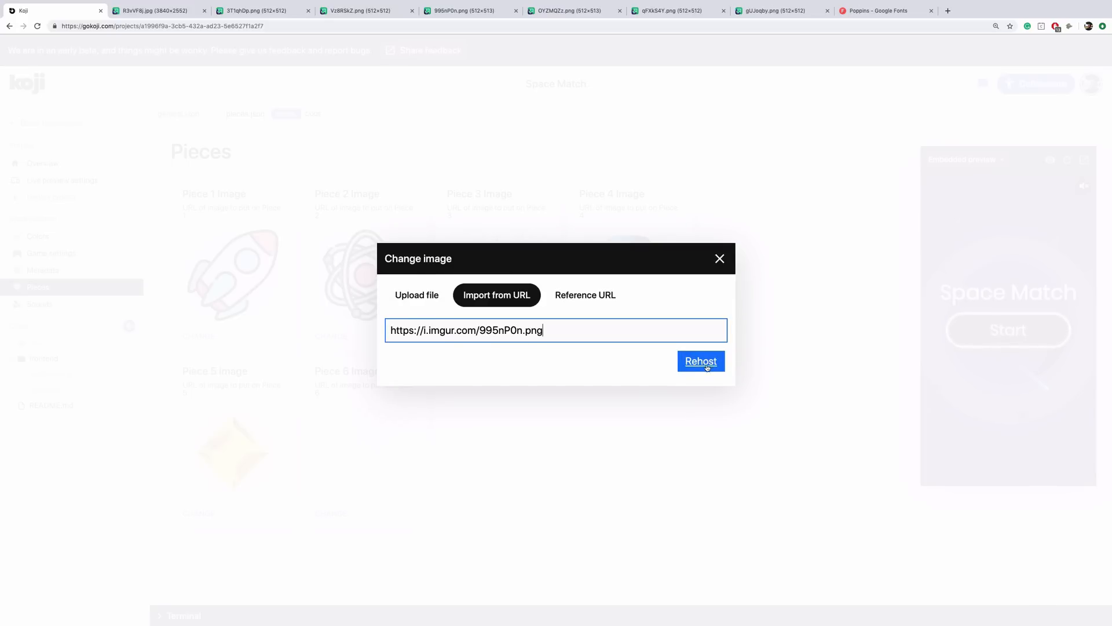
Replace Pieces 3 to 6 with the alien, planet, purple alien and UFO images
{"action": "left_click", "coordinate": [568, 11]}
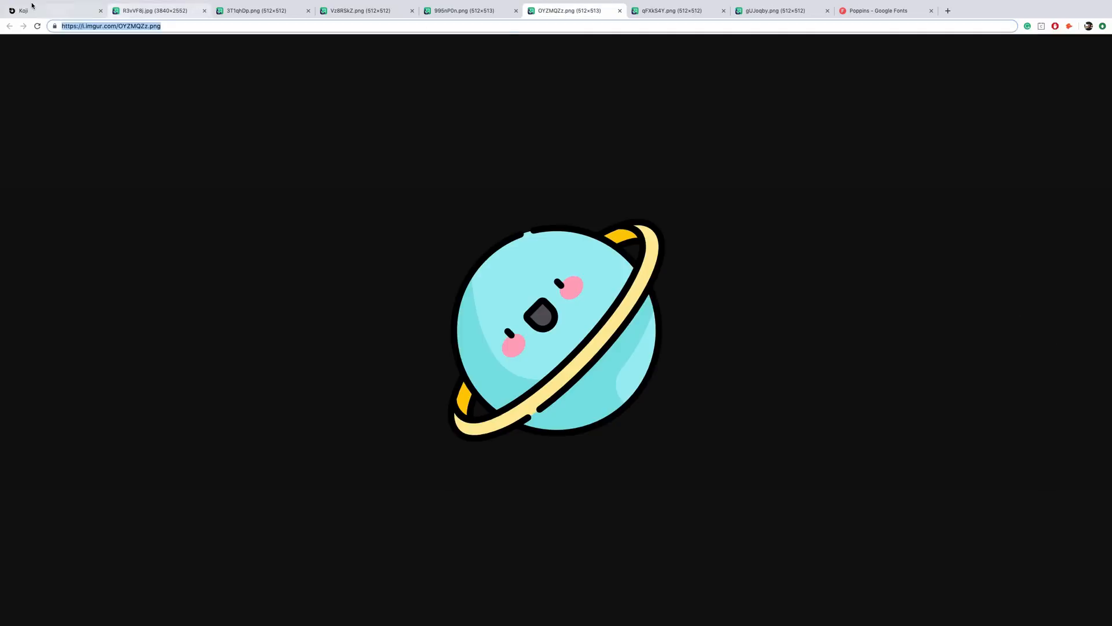
{"action": "left_click", "coordinate": [43, 10]}
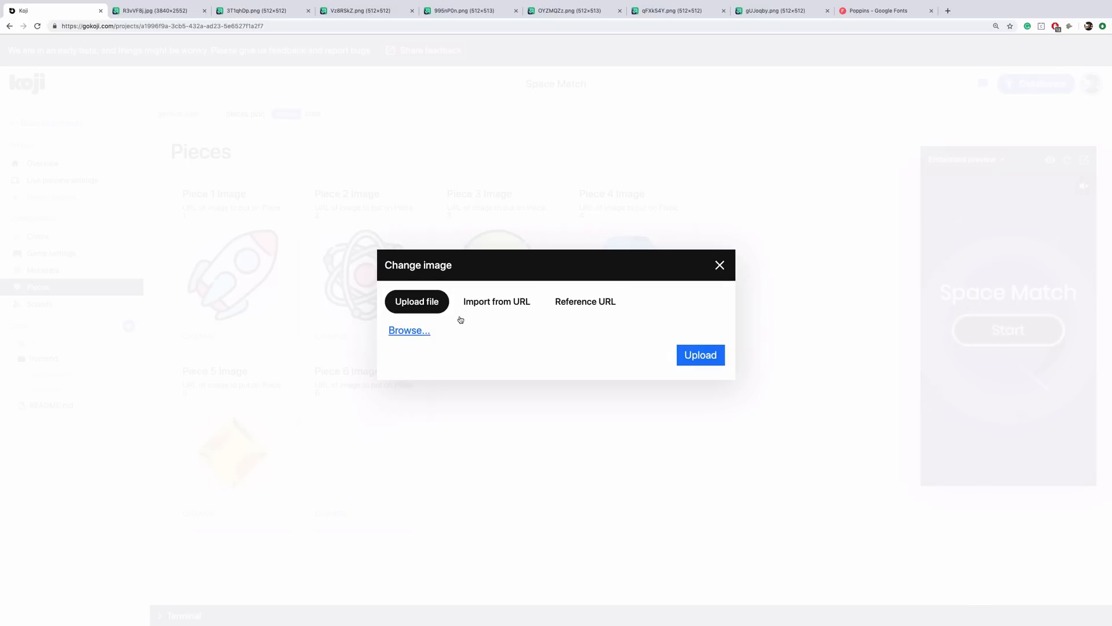
{"action": "left_click", "coordinate": [668, 10]}
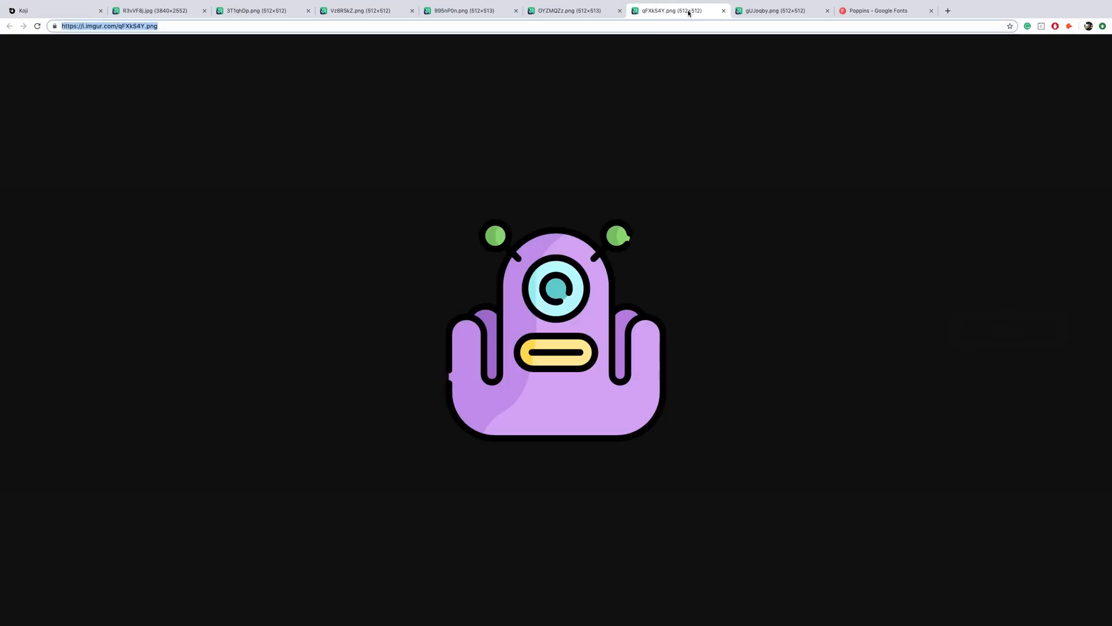
{"action": "left_click", "coordinate": [53, 10]}
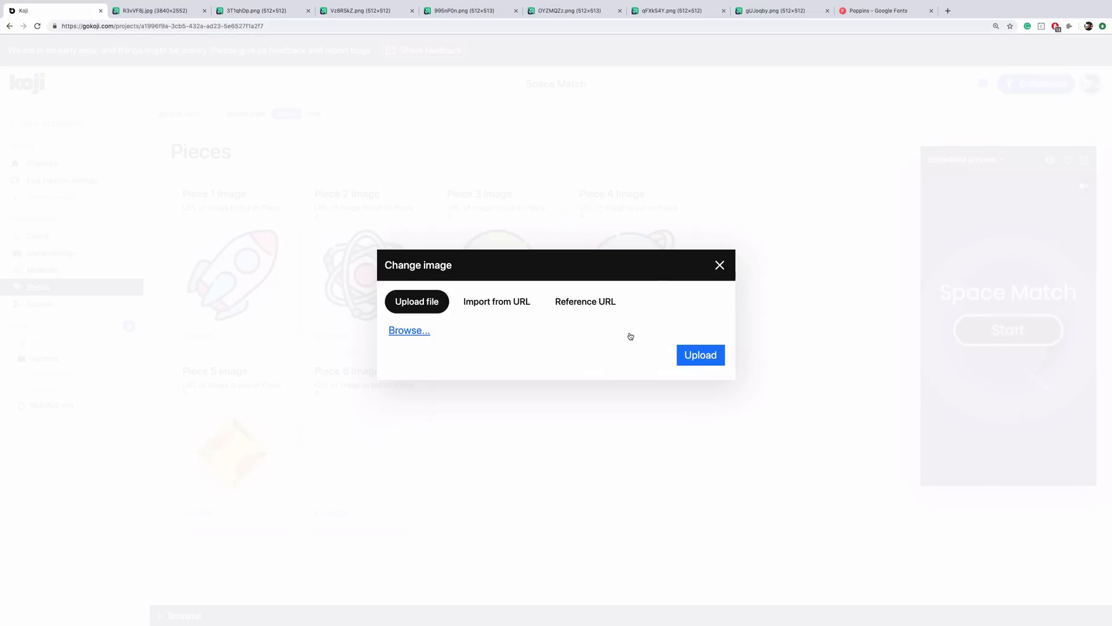
{"action": "left_click", "coordinate": [497, 301]}
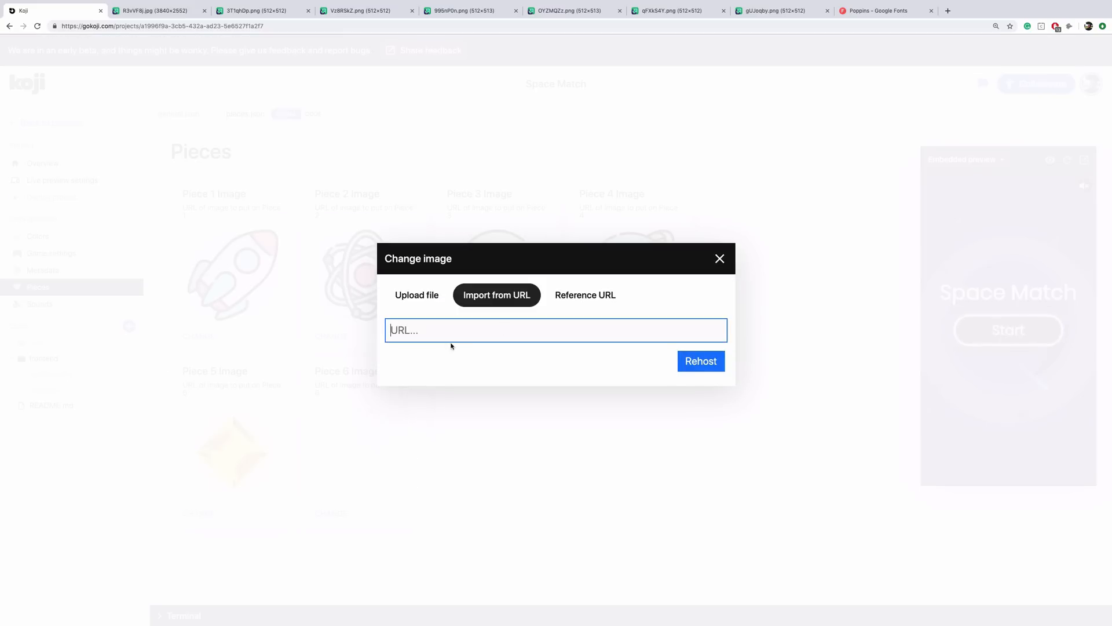
{"action": "left_click", "coordinate": [719, 259]}
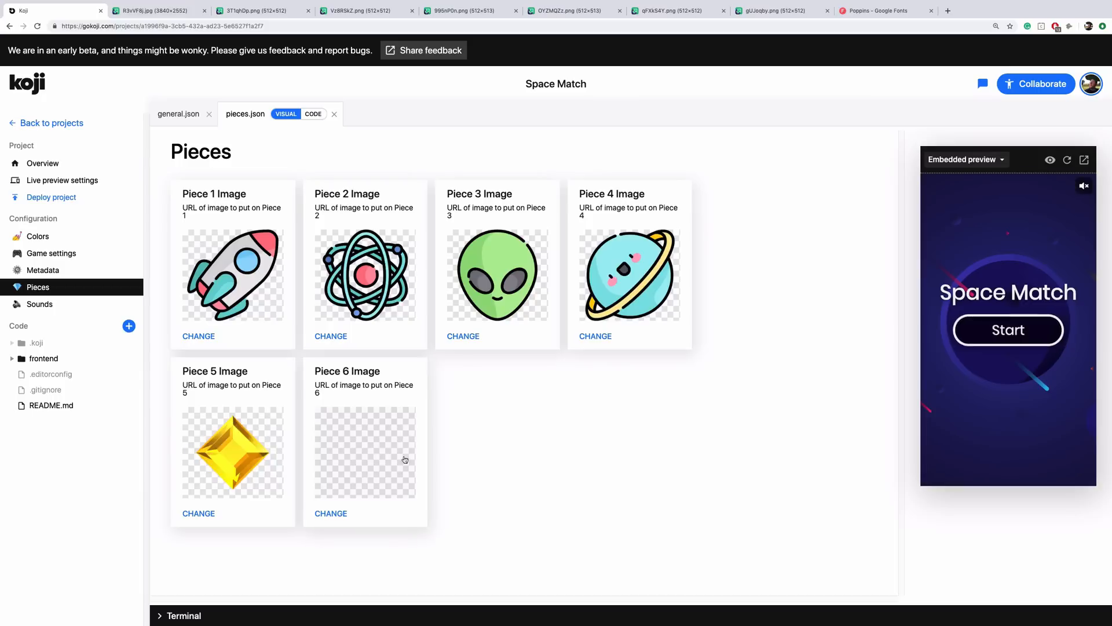
{"action": "left_click", "coordinate": [780, 10]}
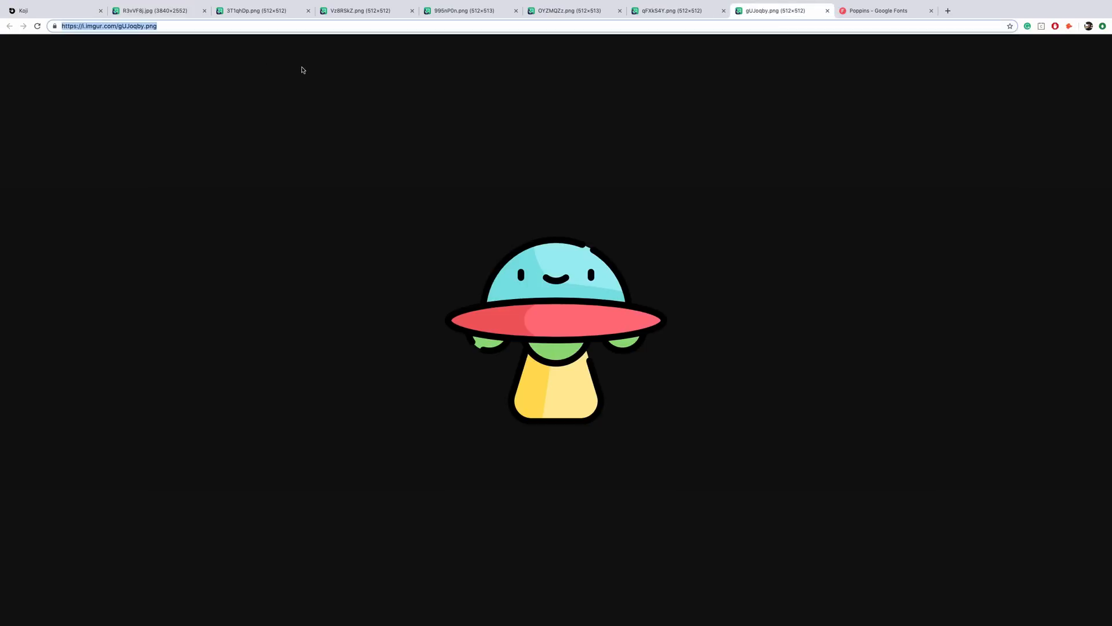
{"action": "left_click", "coordinate": [53, 11]}
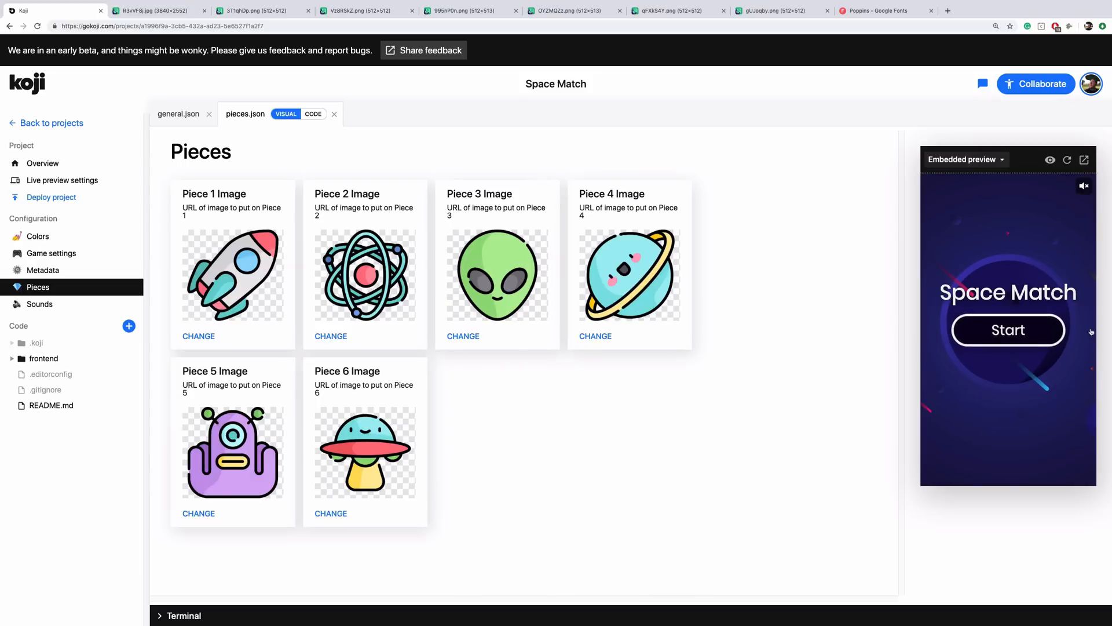
{"action": "mouse_move", "coordinate": [1069, 187]}
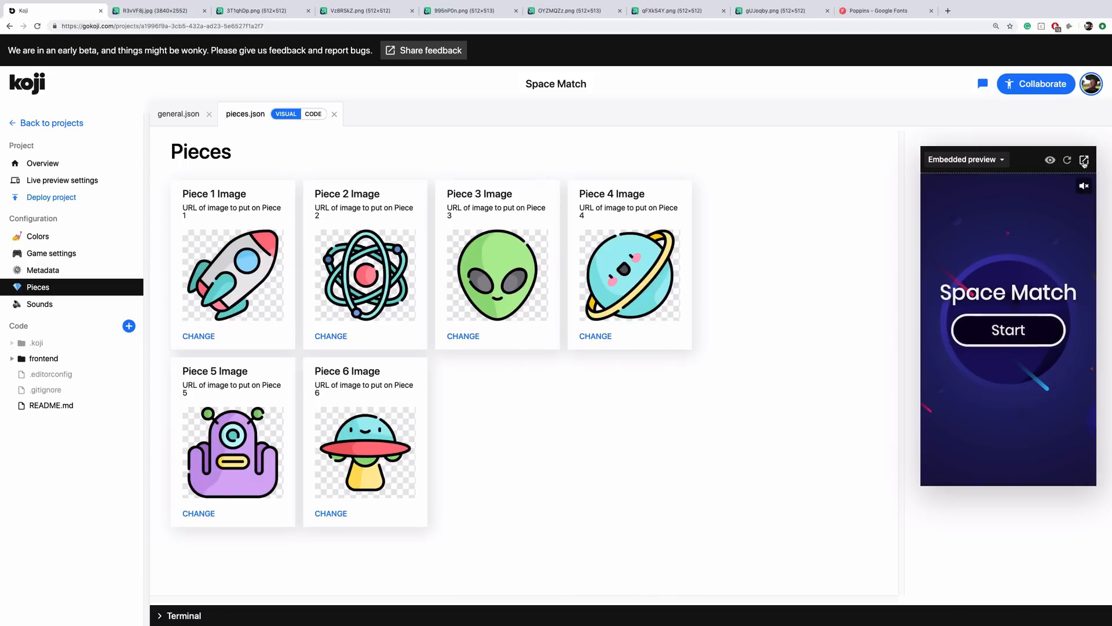
{"action": "left_click", "coordinate": [1084, 160]}
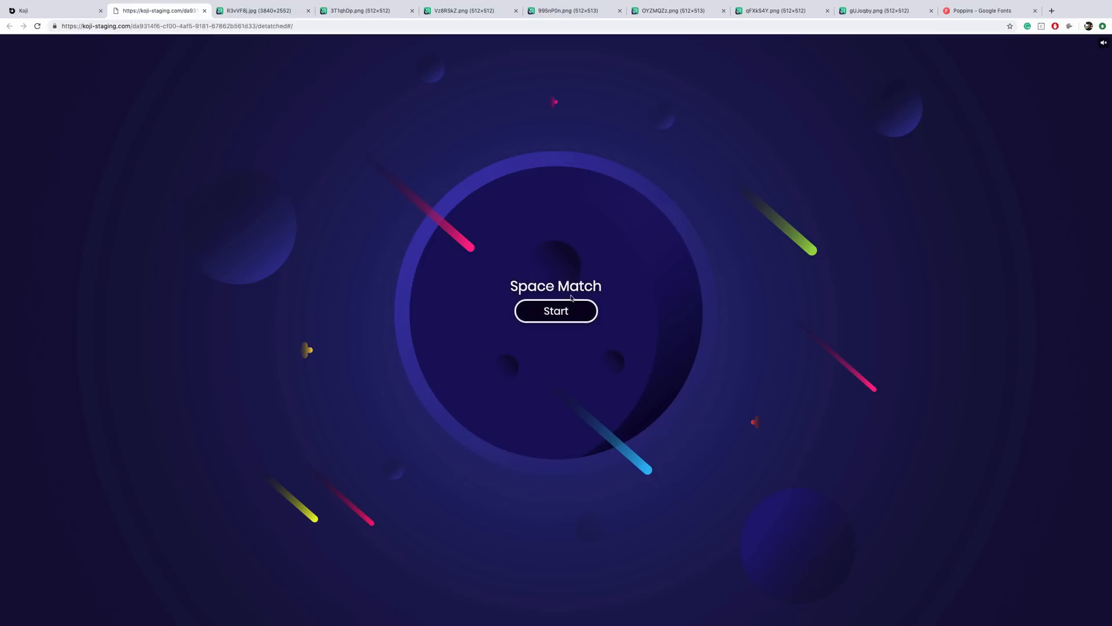
{"action": "left_click", "coordinate": [555, 311]}
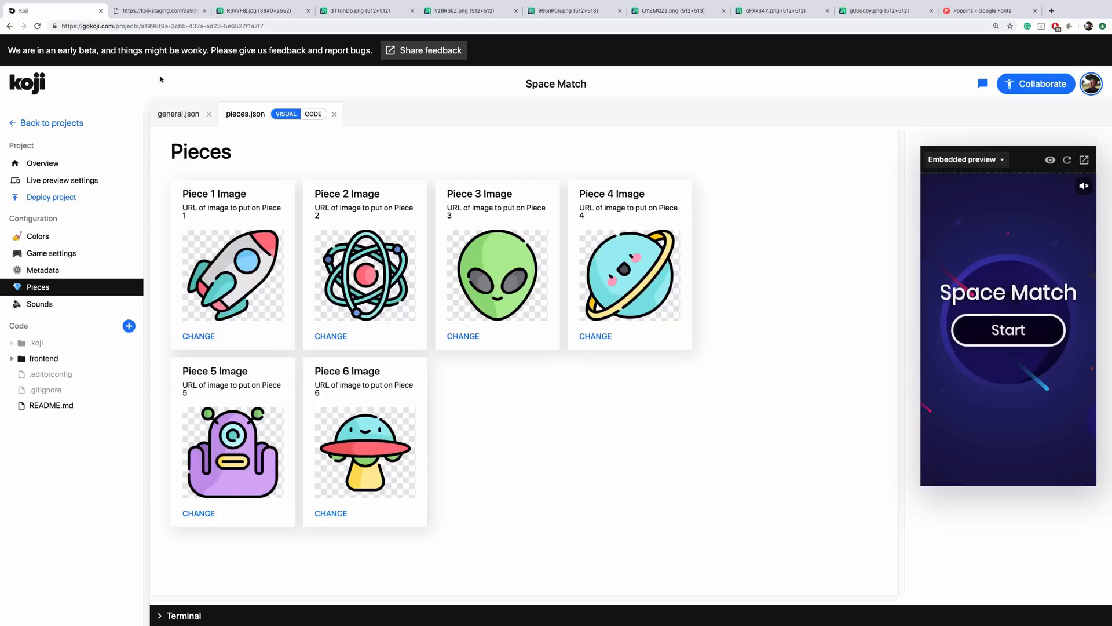
{"action": "mouse_move", "coordinate": [50, 197]}
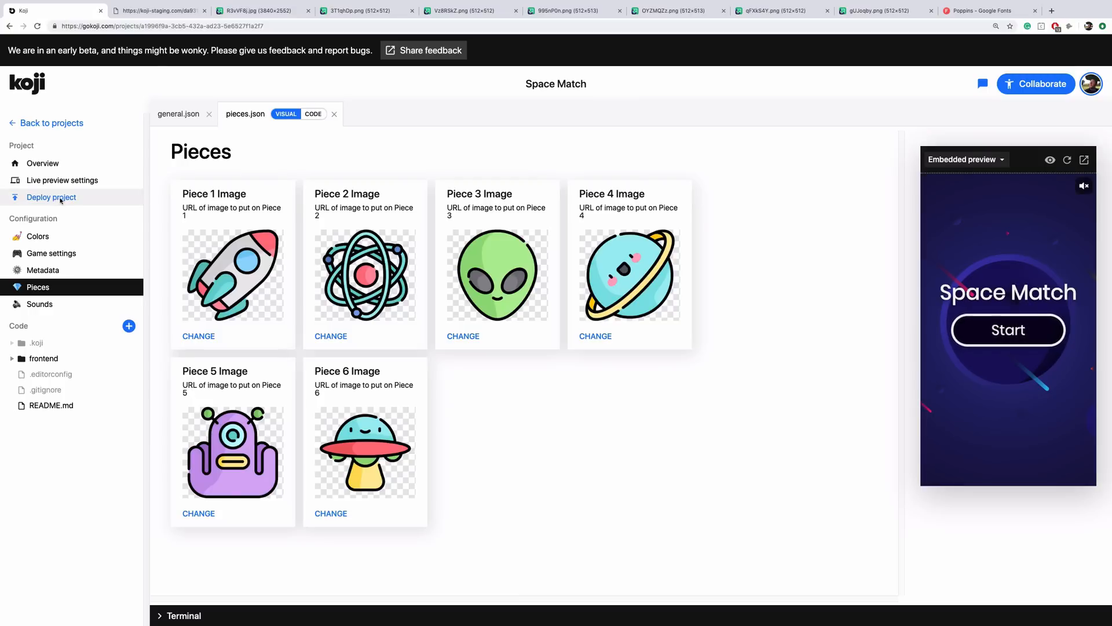
Set the deployment domain to 'spacematcher' on withkoji.com
{"action": "left_click", "coordinate": [50, 197]}
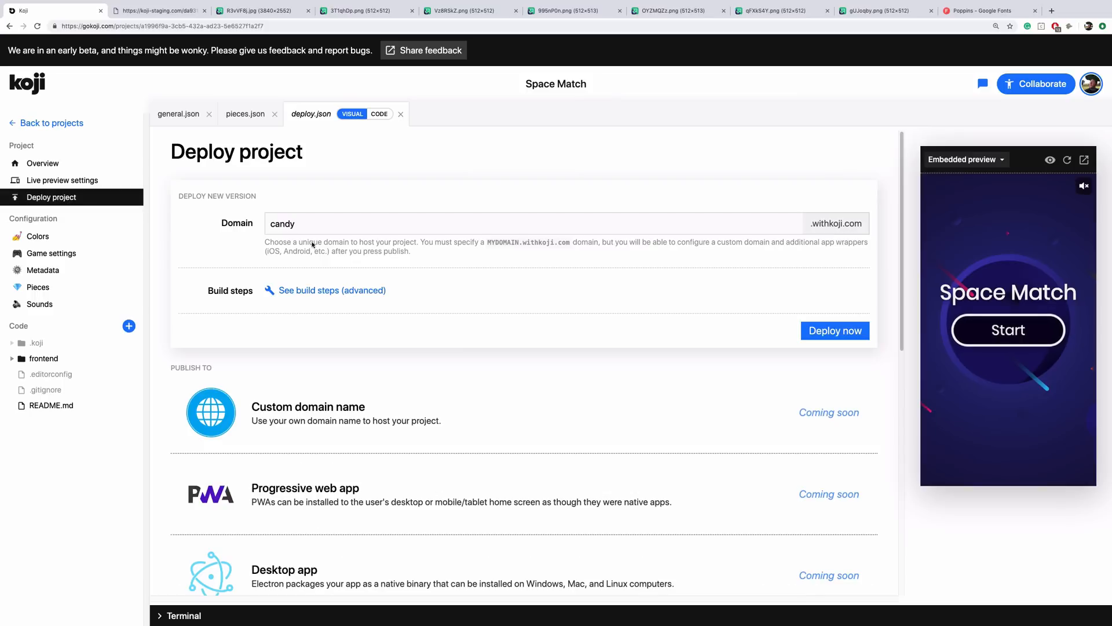
{"action": "type", "text": "sp"}
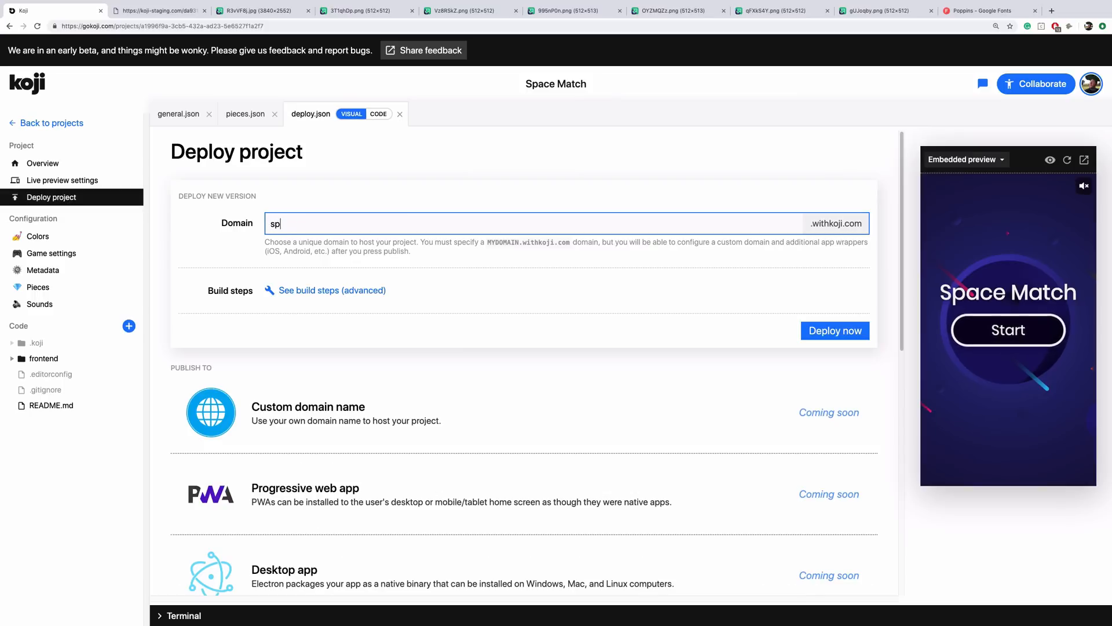
{"action": "type", "text": "acematch"}
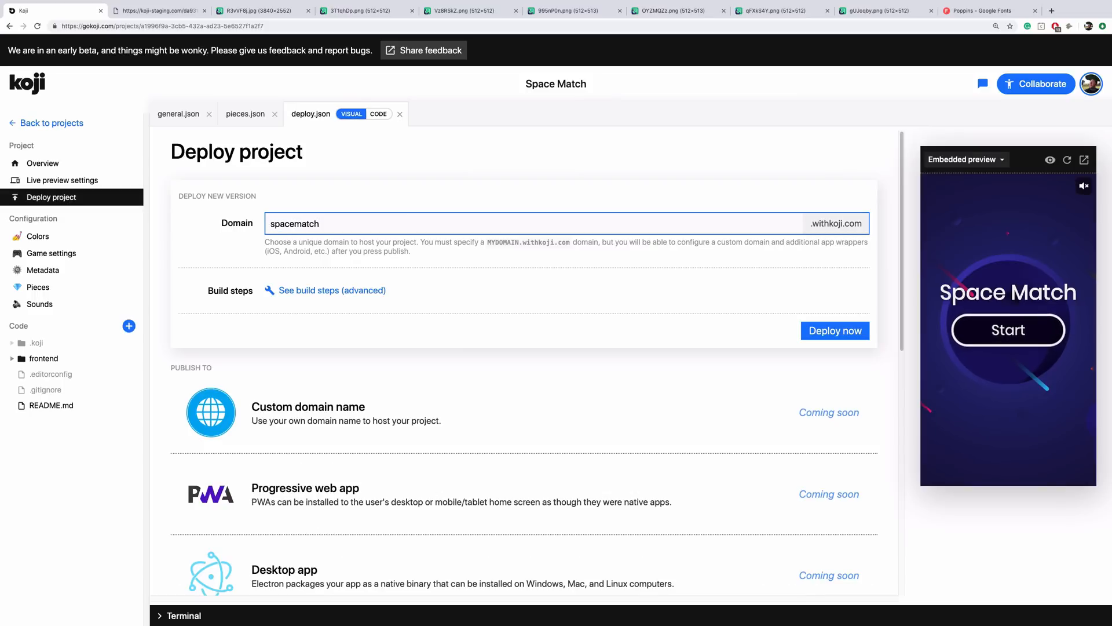
{"action": "type", "text": "er"}
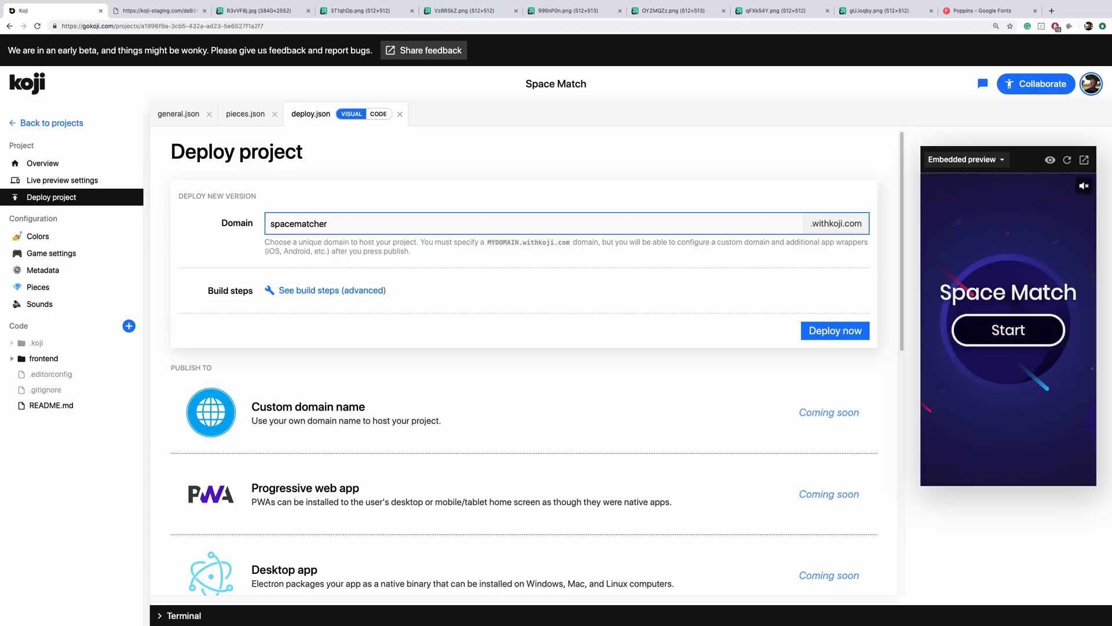
{"action": "mouse_move", "coordinate": [665, 289]}
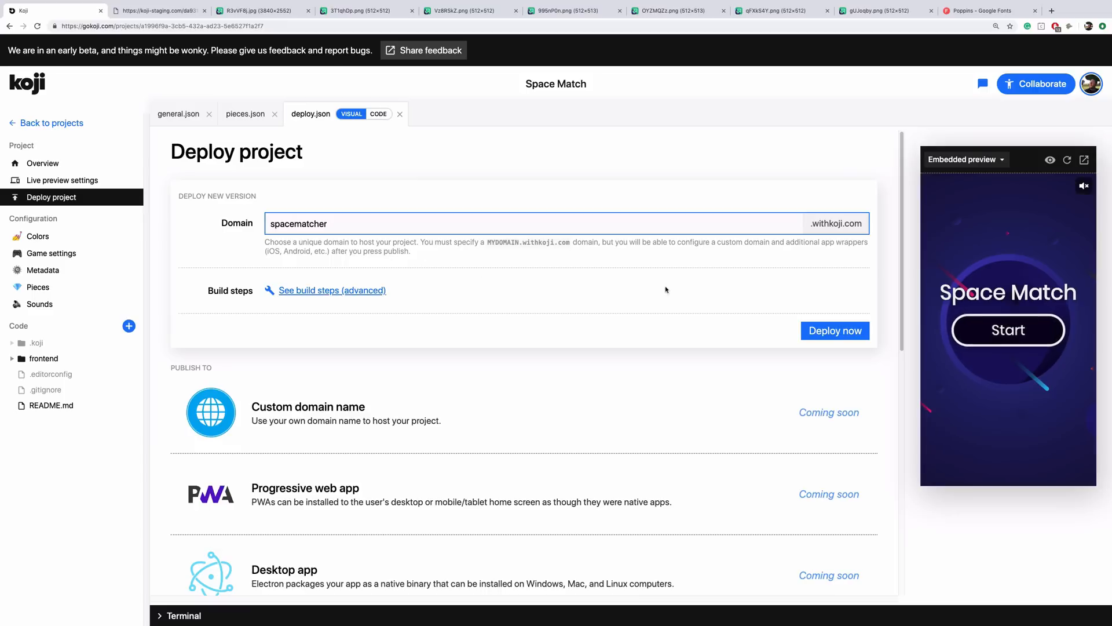
{"action": "mouse_move", "coordinate": [835, 330]}
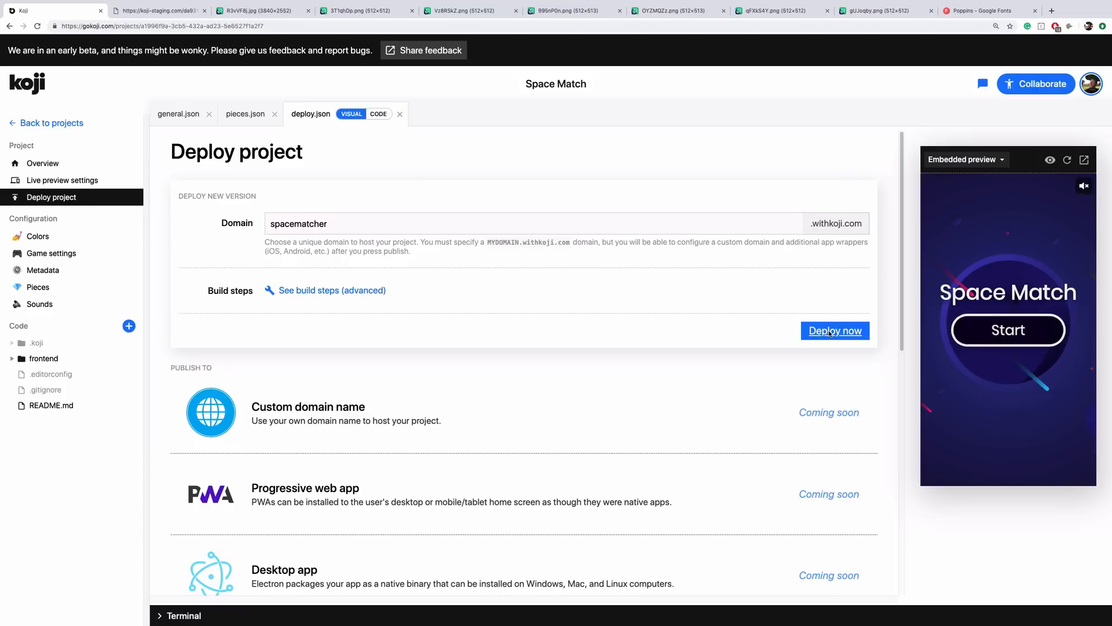
Deploy the project live to spacematcher.withkoji.com
{"action": "left_click", "coordinate": [835, 331]}
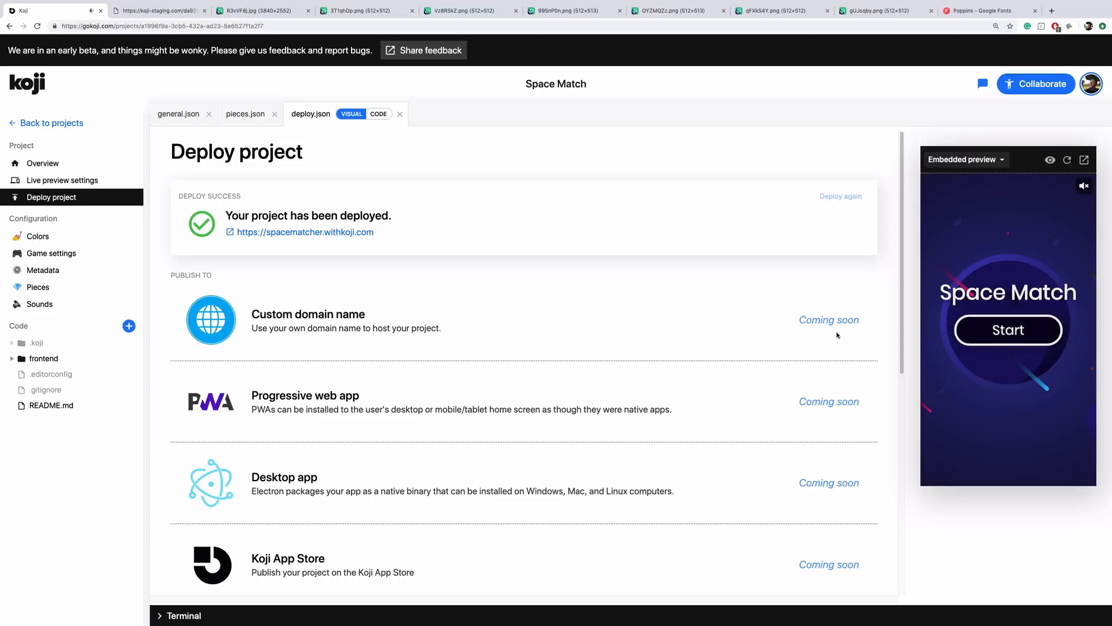
{"action": "mouse_move", "coordinate": [788, 336]}
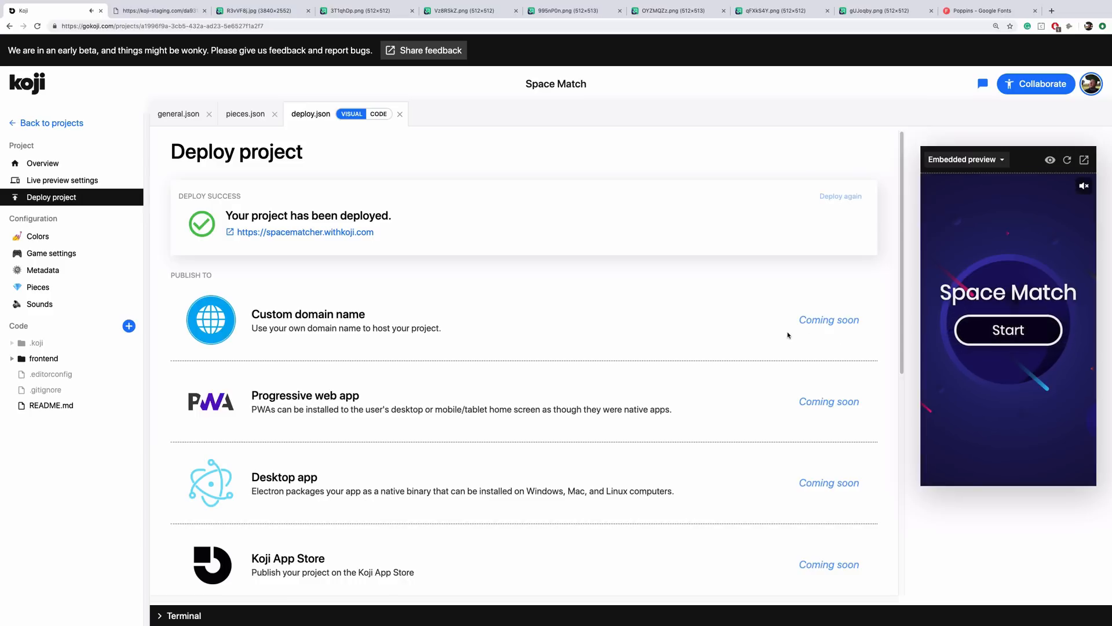
{"action": "mouse_move", "coordinate": [305, 232]}
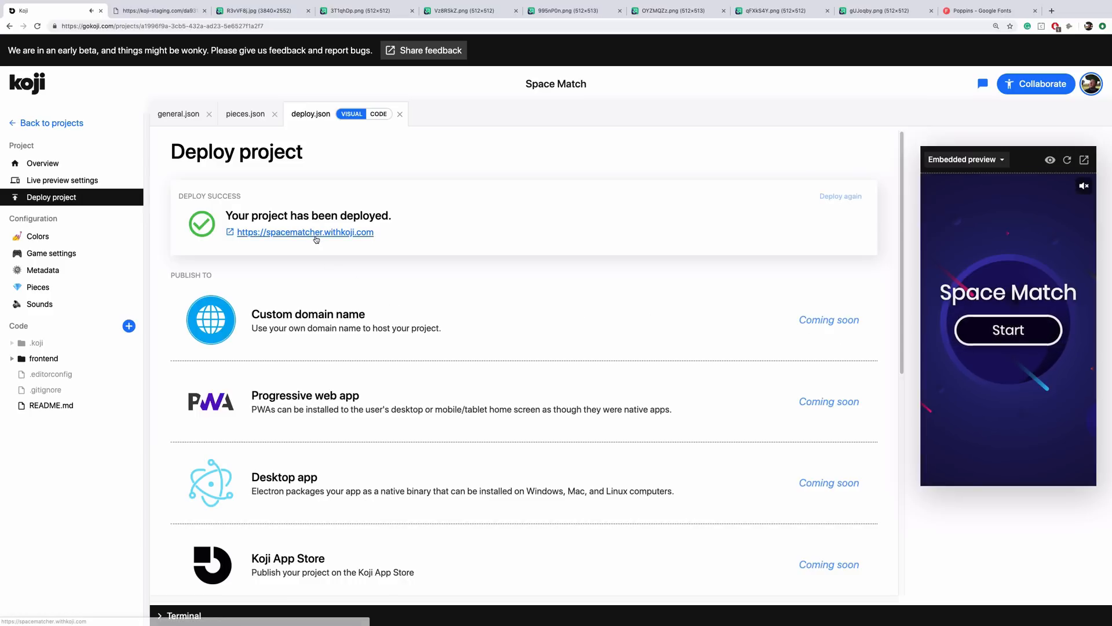
Open the live spacematcher.withkoji.com site and start a Space Match round
{"action": "left_click", "coordinate": [305, 232]}
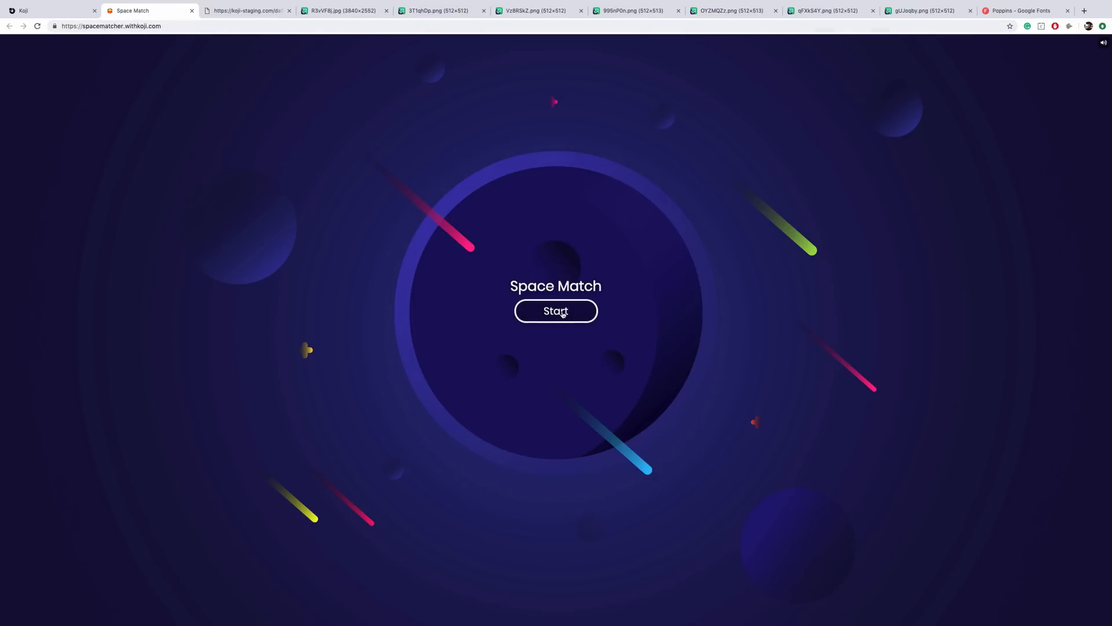
{"action": "left_click", "coordinate": [555, 311]}
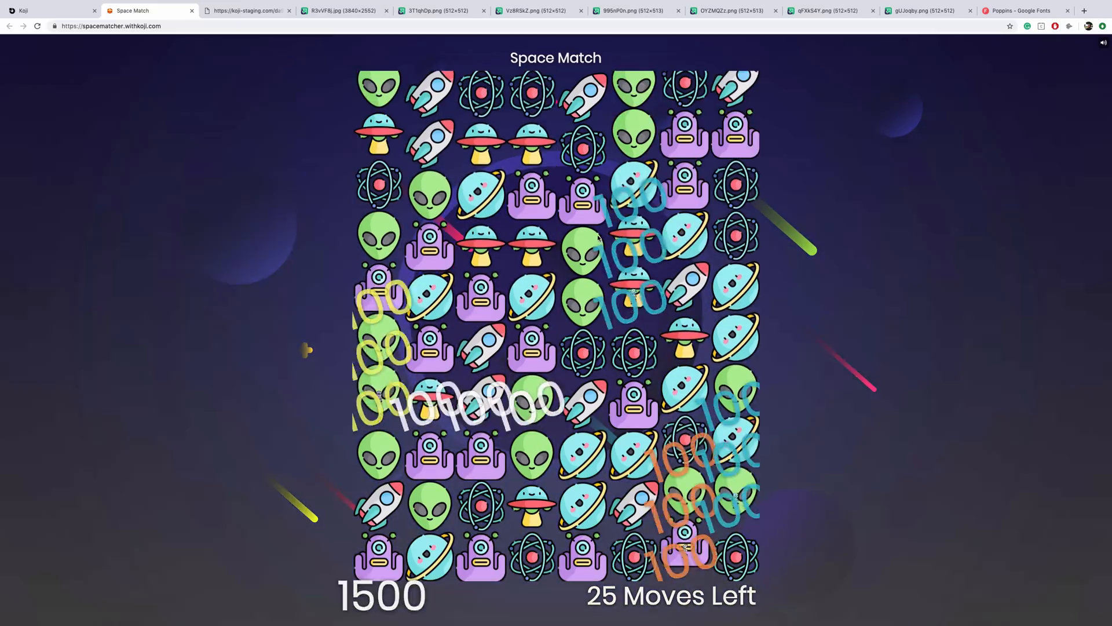